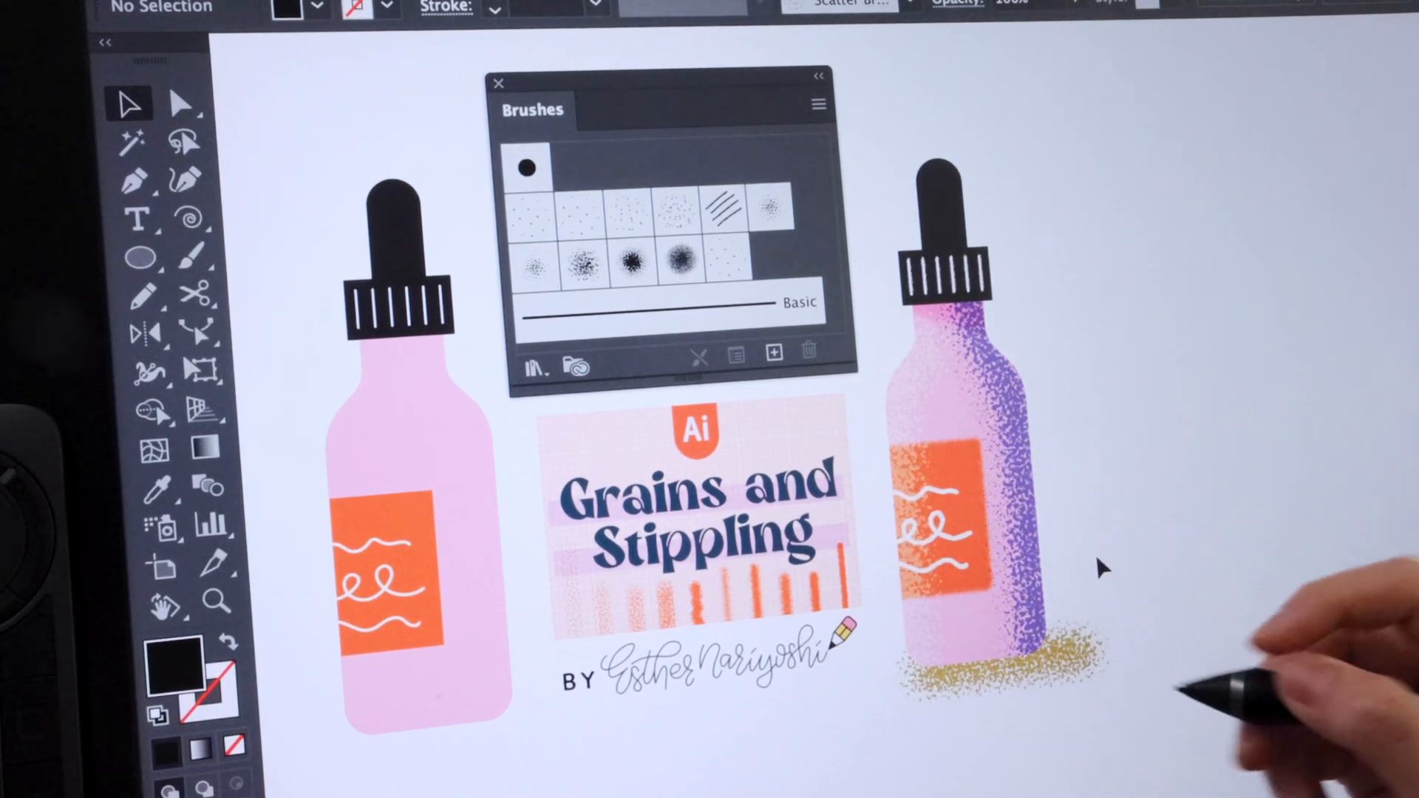
Step: Give the orange label rectangle an orange outline drawn with the dense stipple scatter brush
{"action": "left_click", "coordinate": [959, 452]}
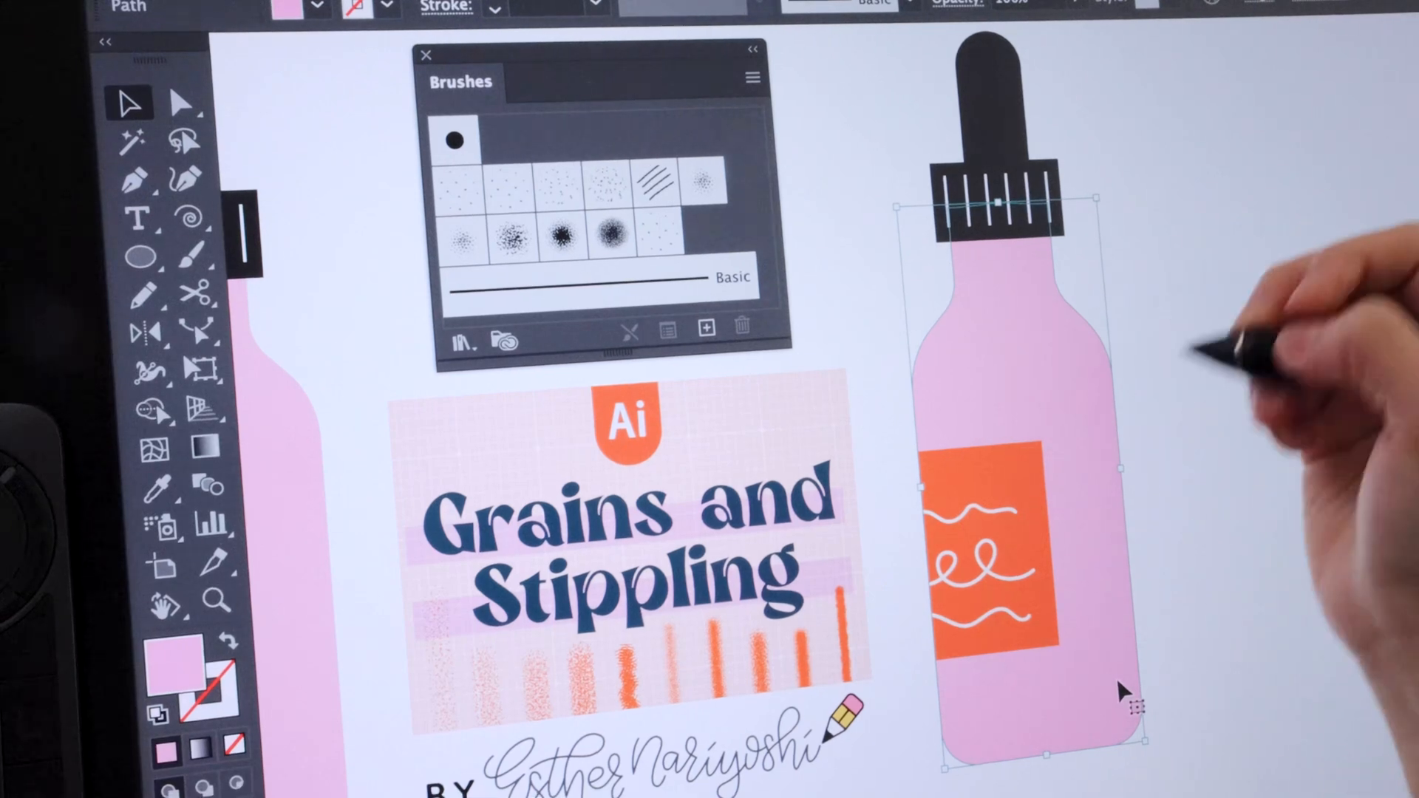
{"action": "mouse_move", "coordinate": [1222, 379]}
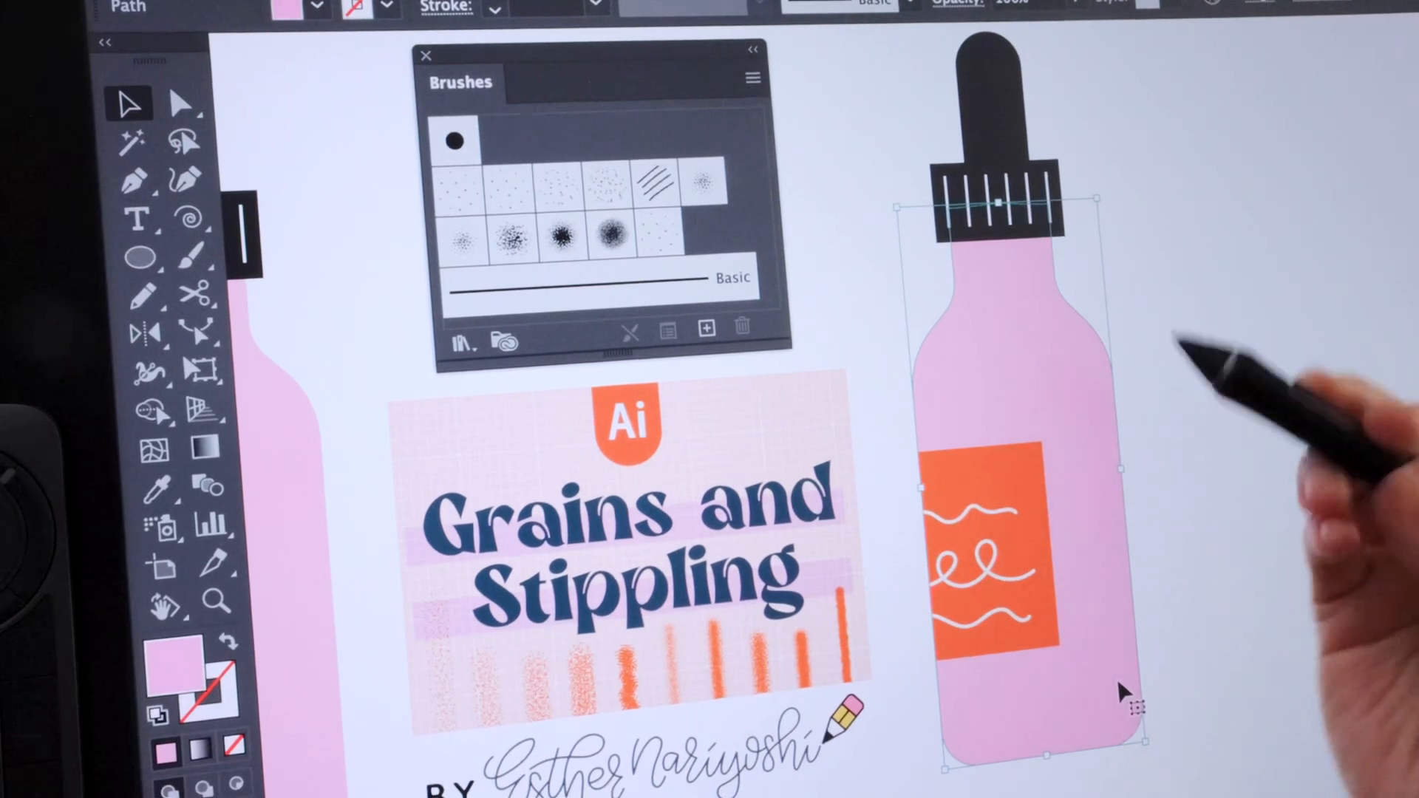
{"action": "mouse_move", "coordinate": [1222, 426]}
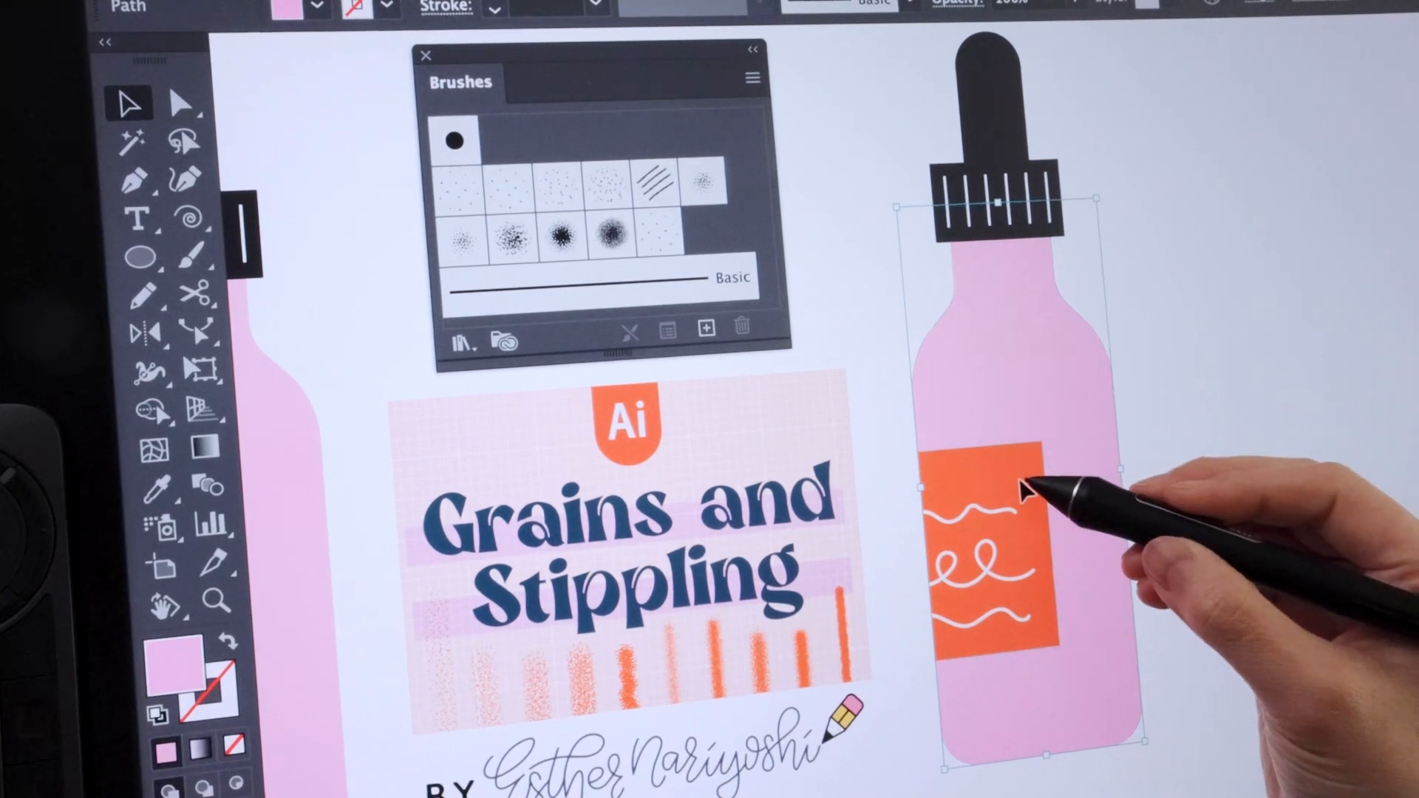
{"action": "left_click", "coordinate": [973, 557]}
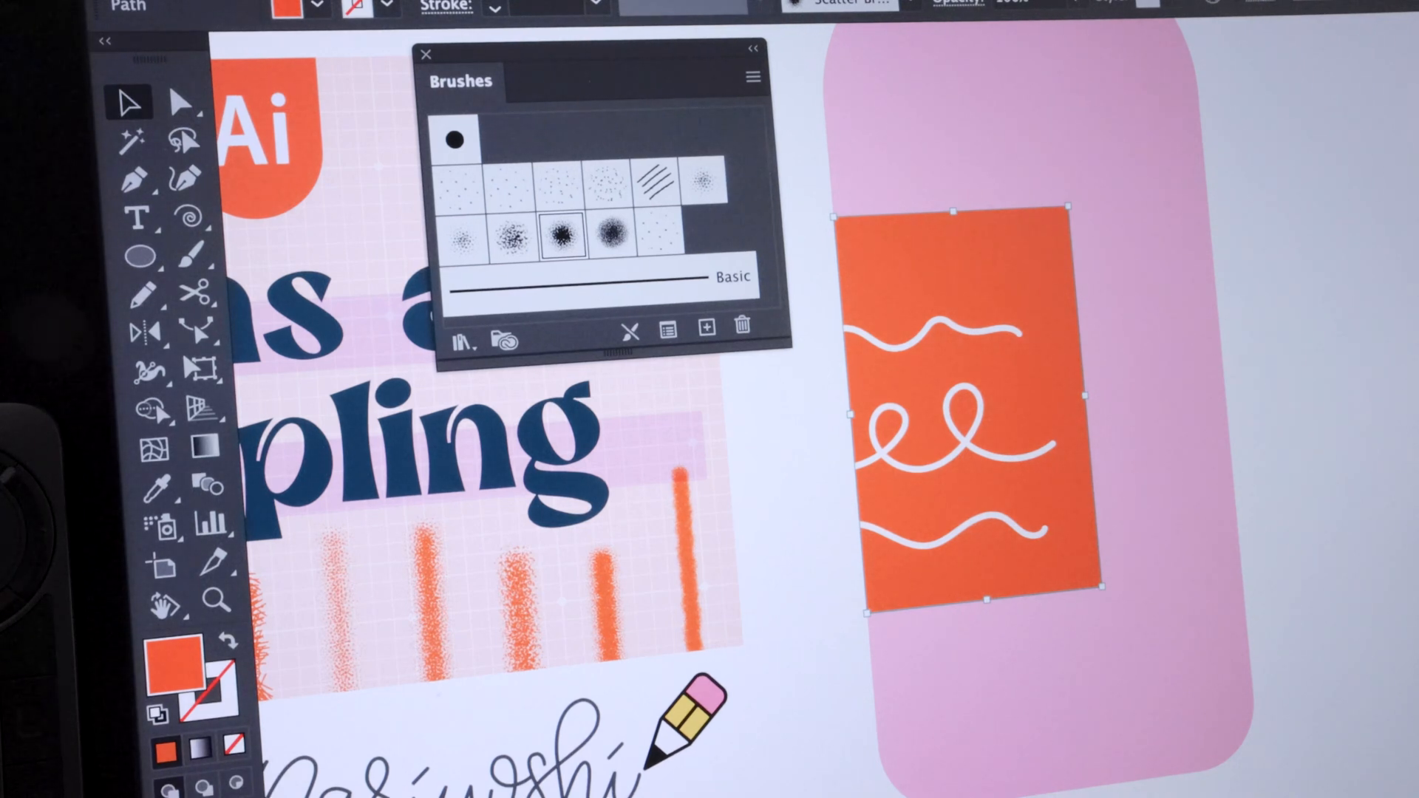
{"action": "left_click", "coordinate": [210, 686]}
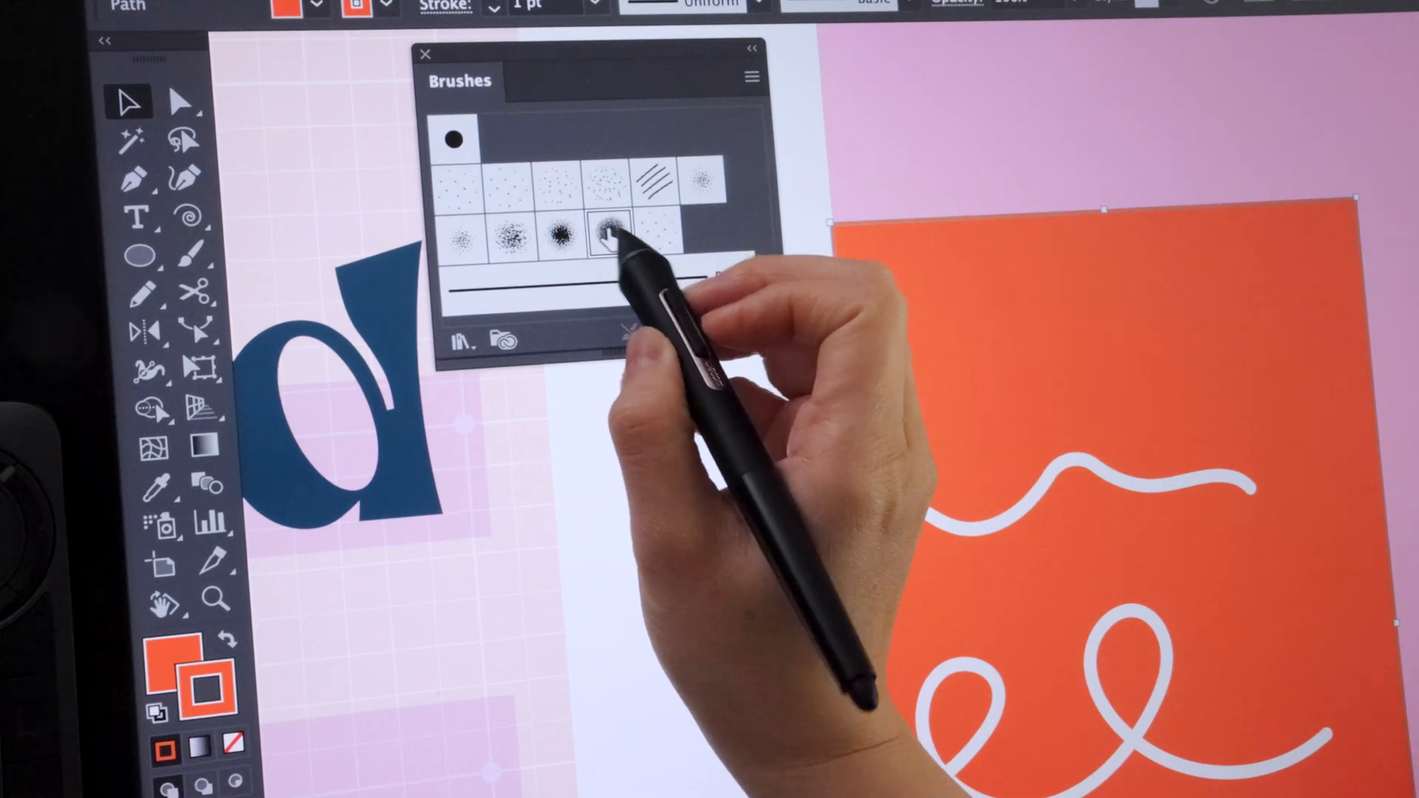
{"action": "left_click", "coordinate": [611, 234]}
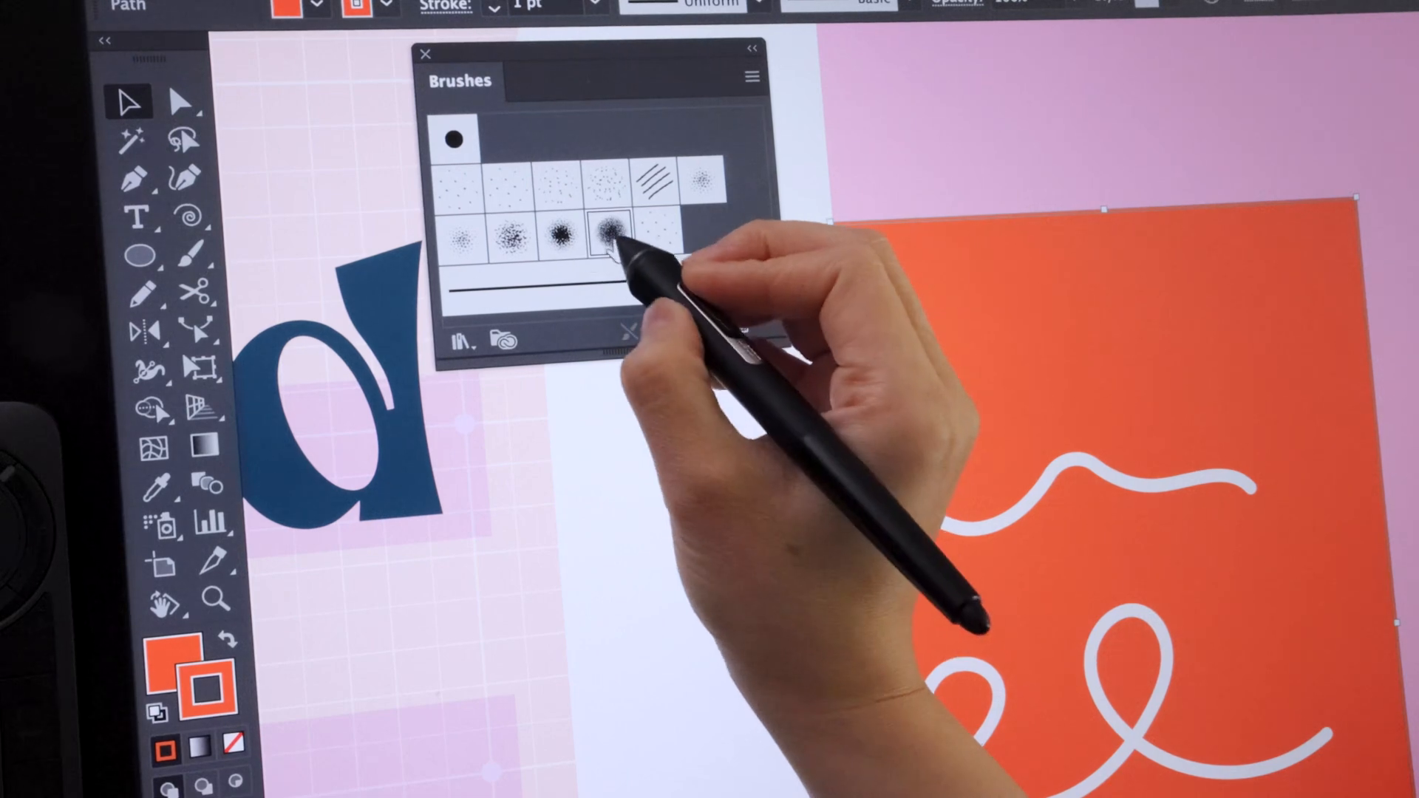
{"action": "left_click", "coordinate": [606, 231]}
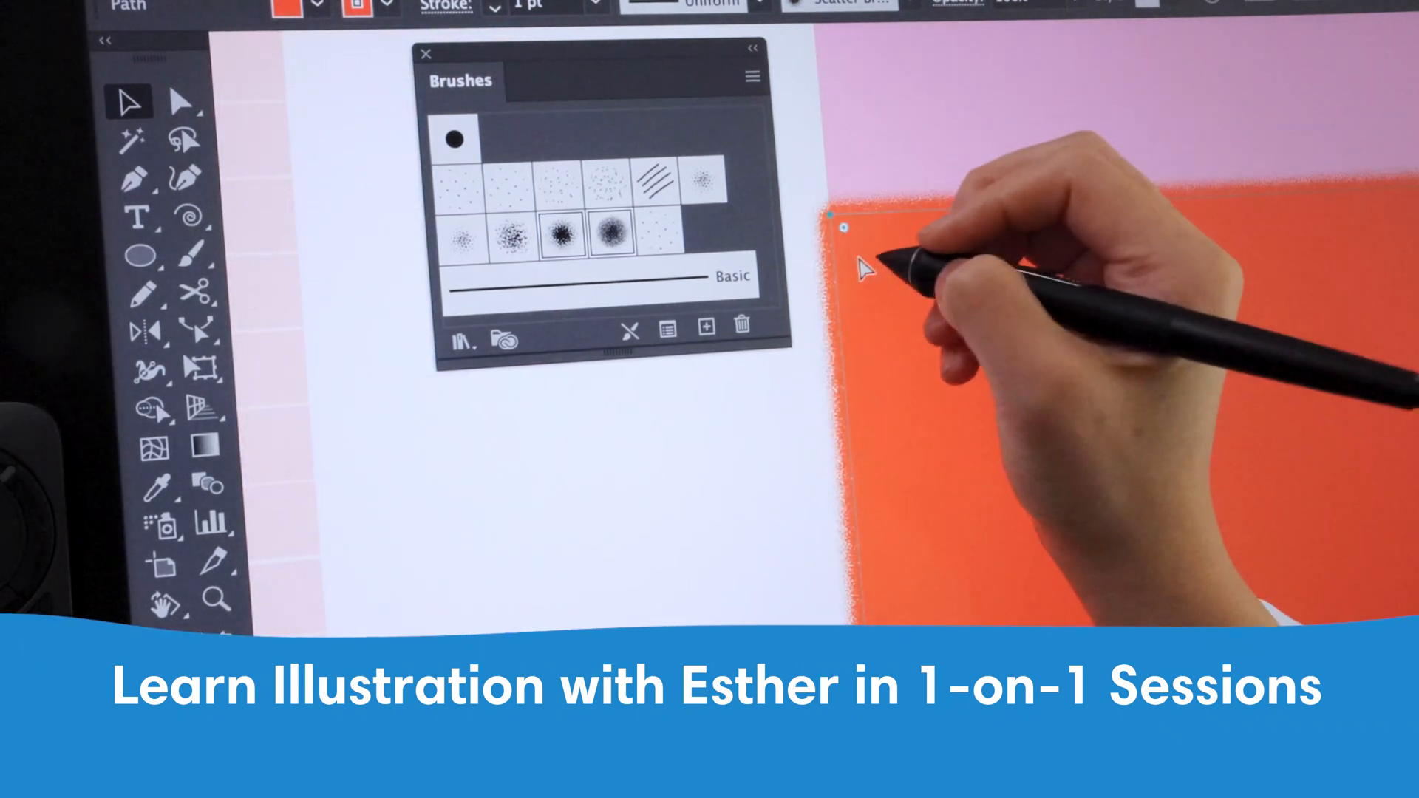
{"action": "mouse_move", "coordinate": [556, 237]}
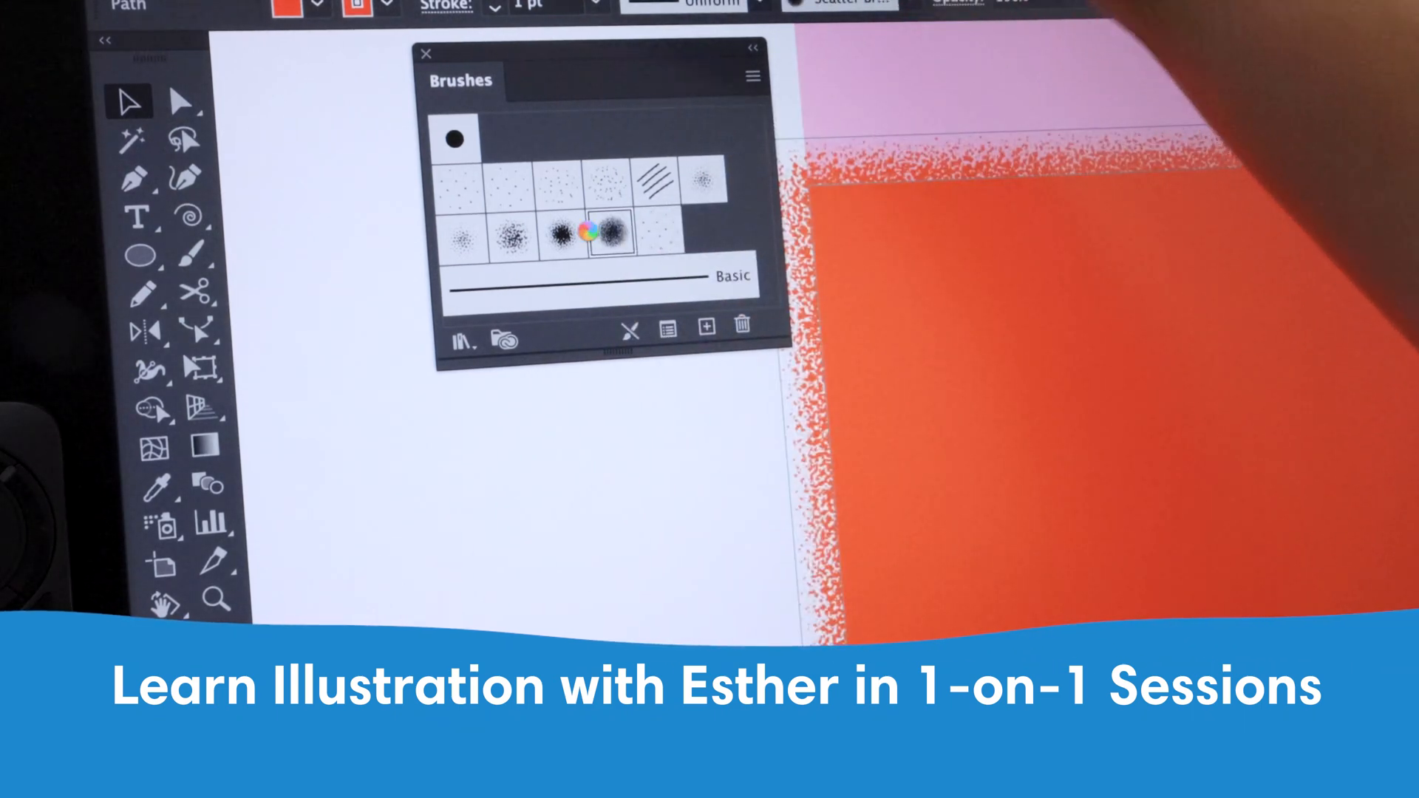
Step: Set the label's stippled stroke weight to 7 pt for coarse orange speckles
{"action": "left_click", "coordinate": [604, 230]}
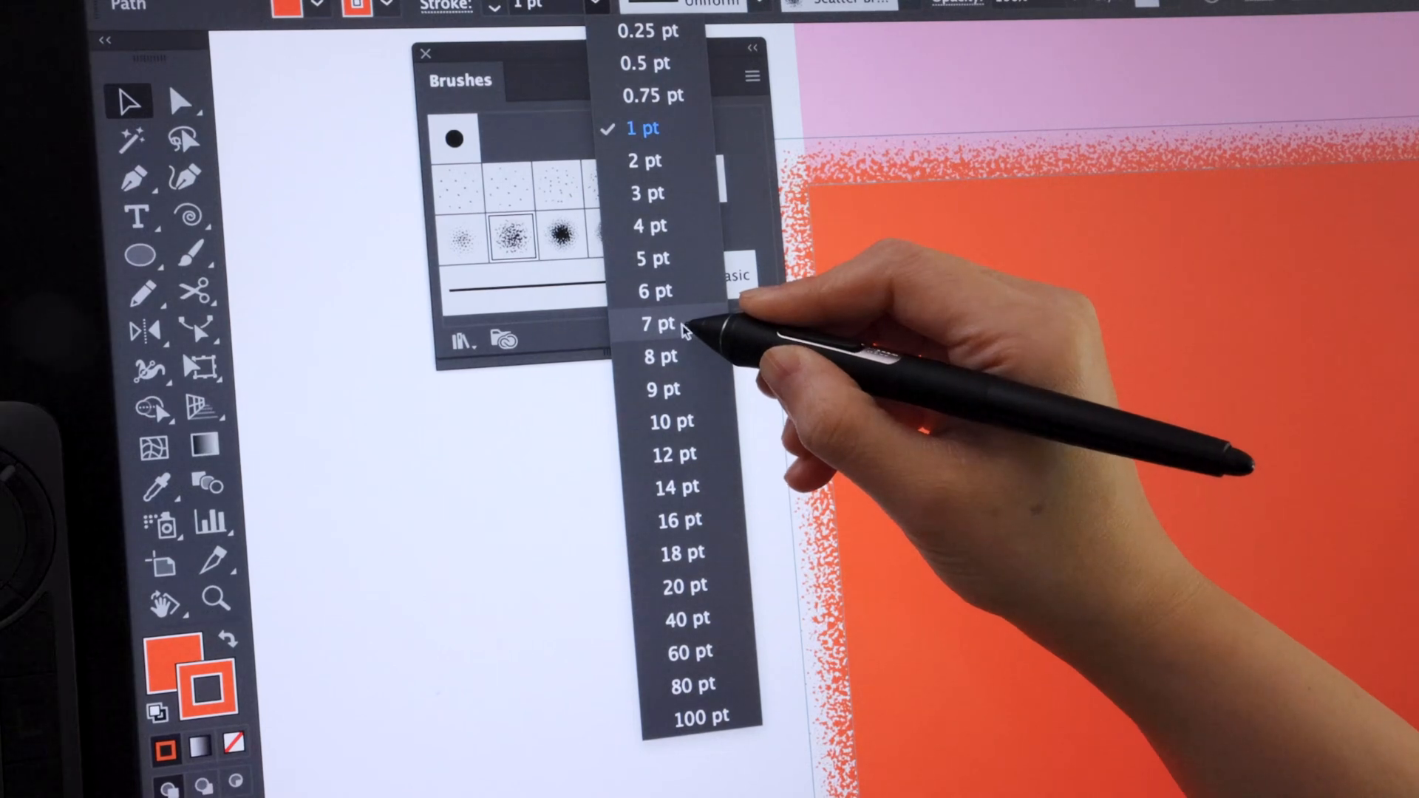
{"action": "left_click", "coordinate": [656, 324]}
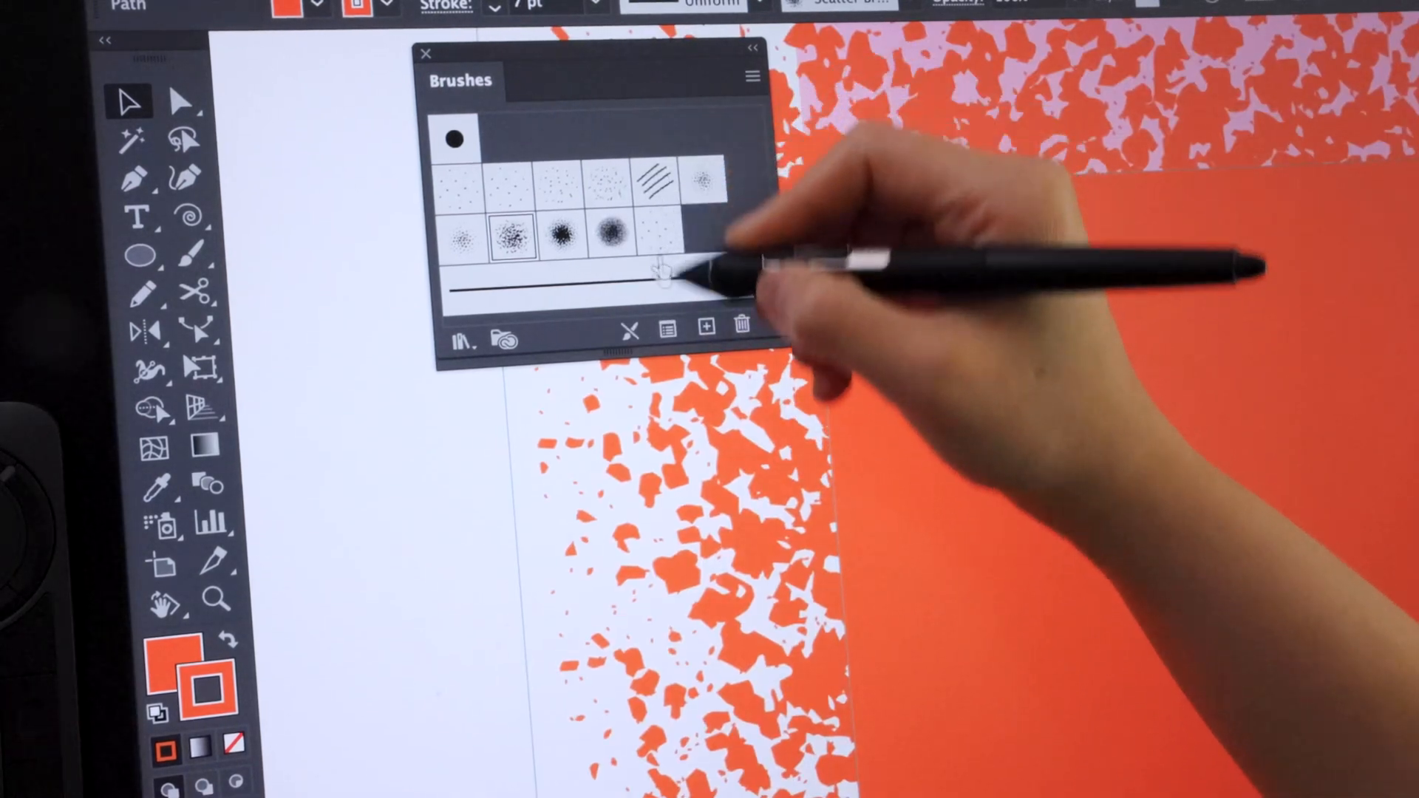
{"action": "left_click", "coordinate": [596, 6]}
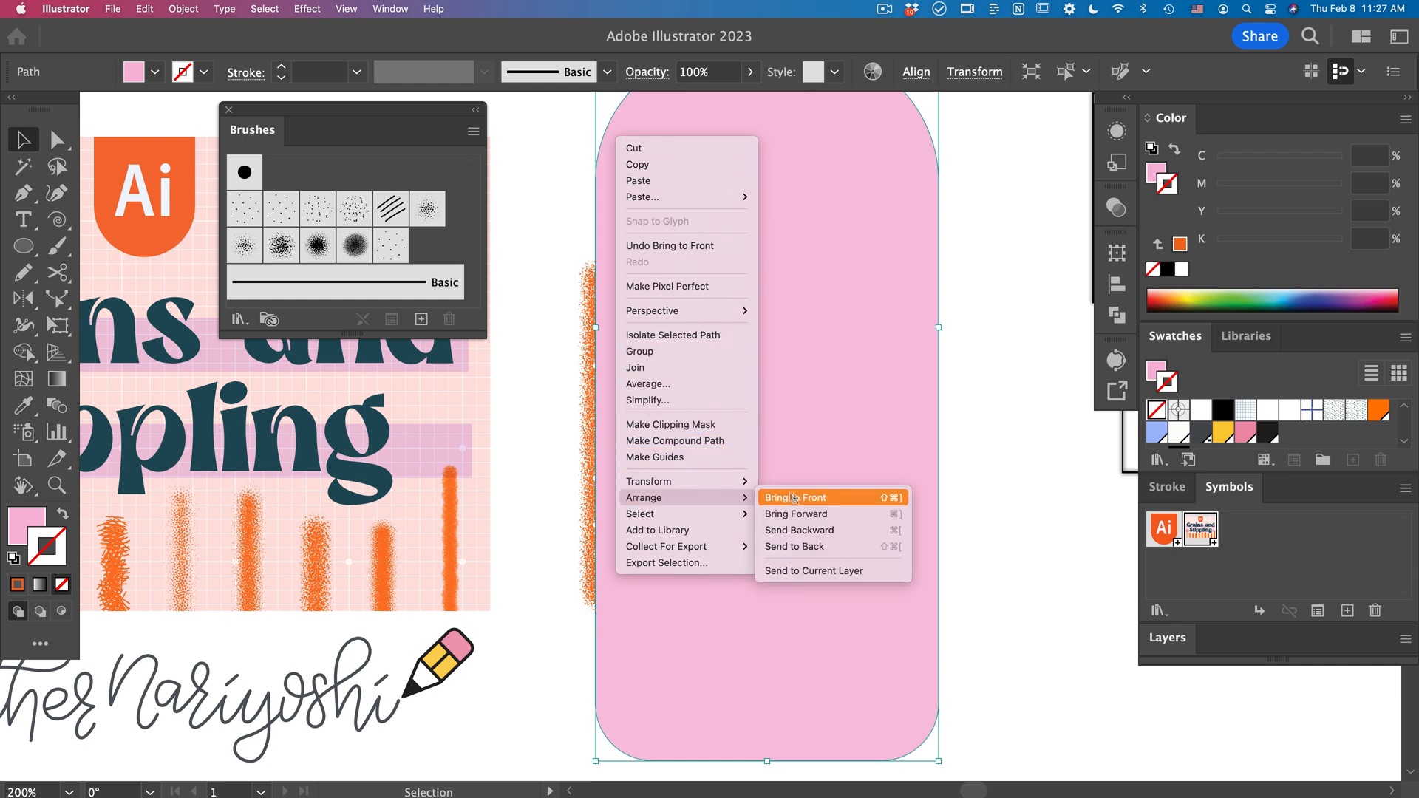
{"action": "mouse_move", "coordinate": [822, 497]}
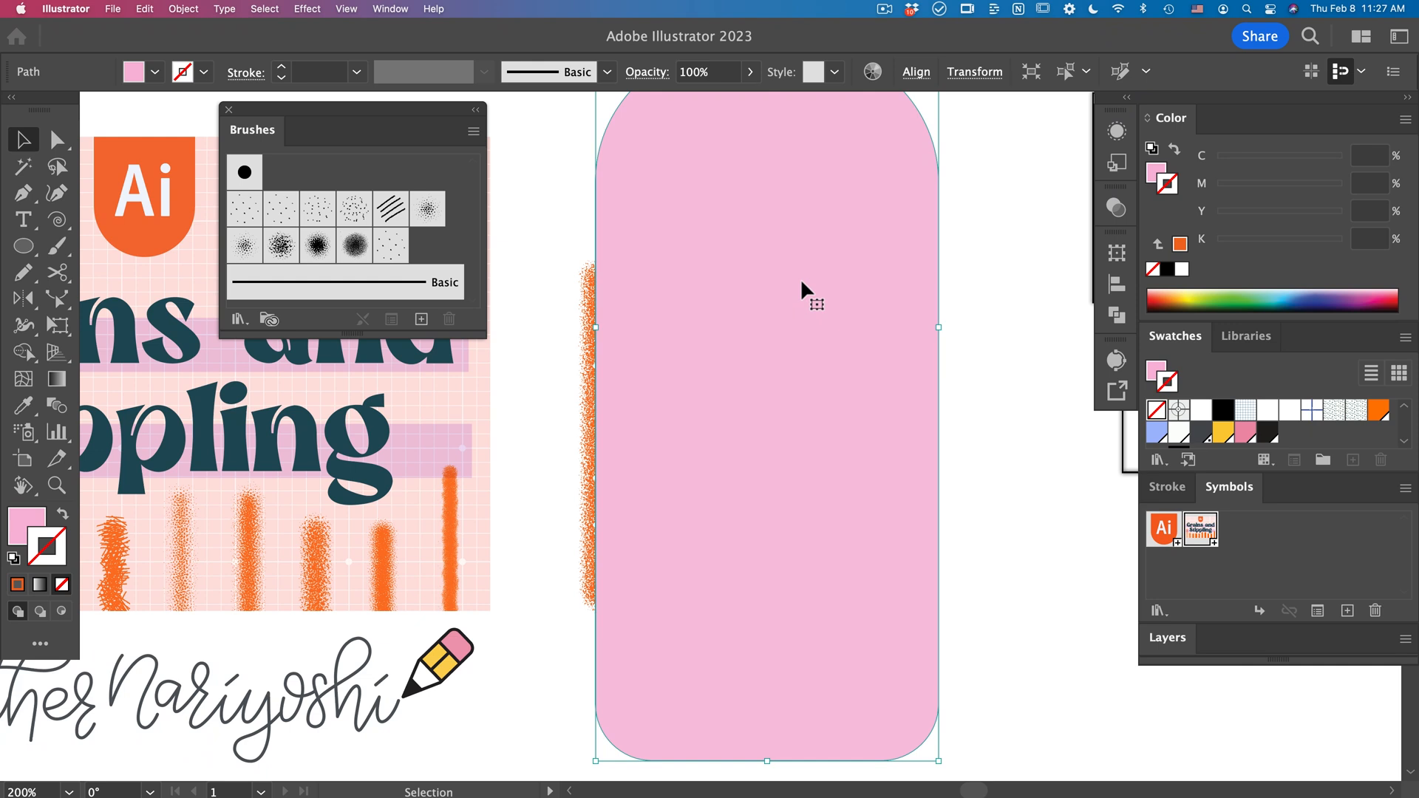
{"action": "mouse_move", "coordinate": [600, 482]}
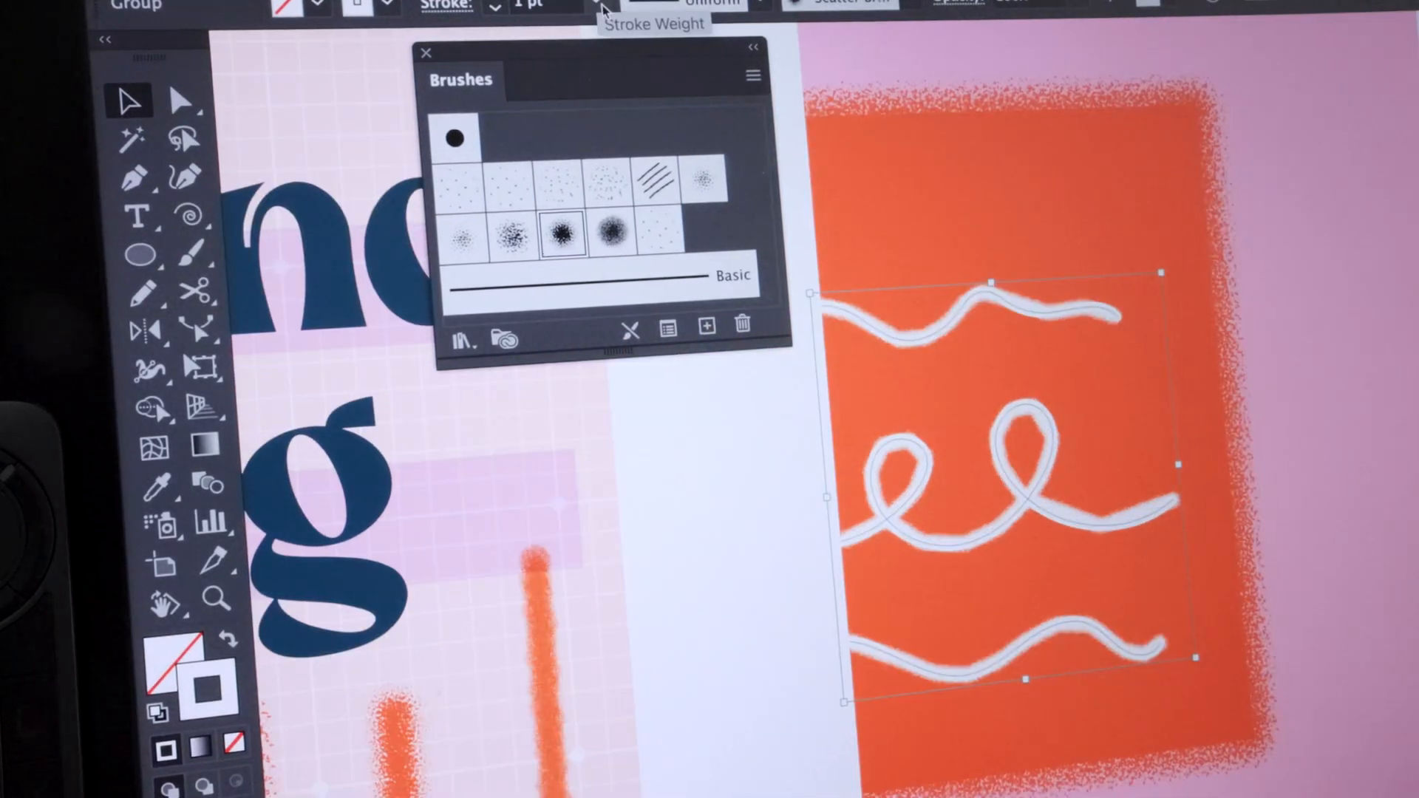
Step: Make the label squiggles 2 pt scatter-brush strokes, then stipple the cap's white stripes too
{"action": "left_click", "coordinate": [602, 7]}
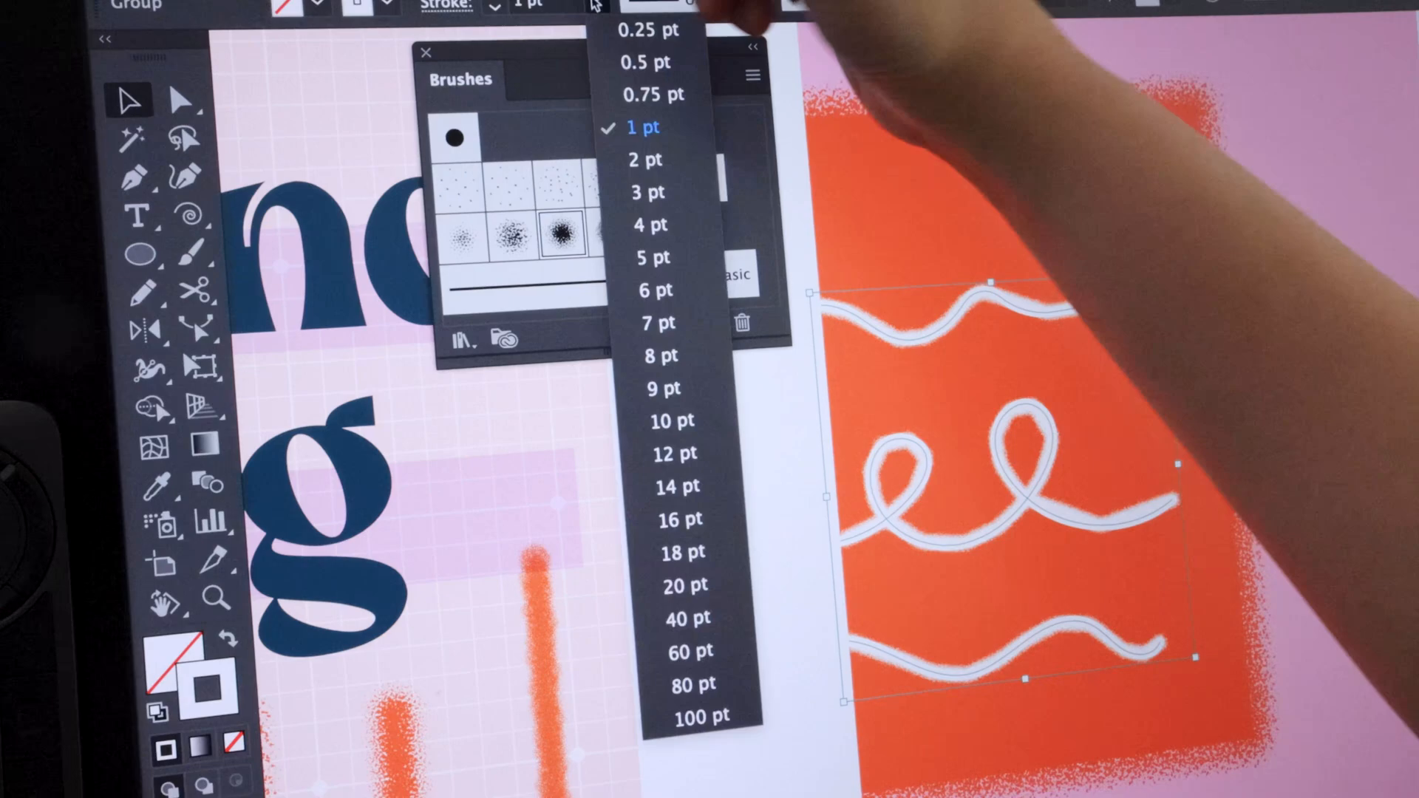
{"action": "left_click", "coordinate": [645, 160]}
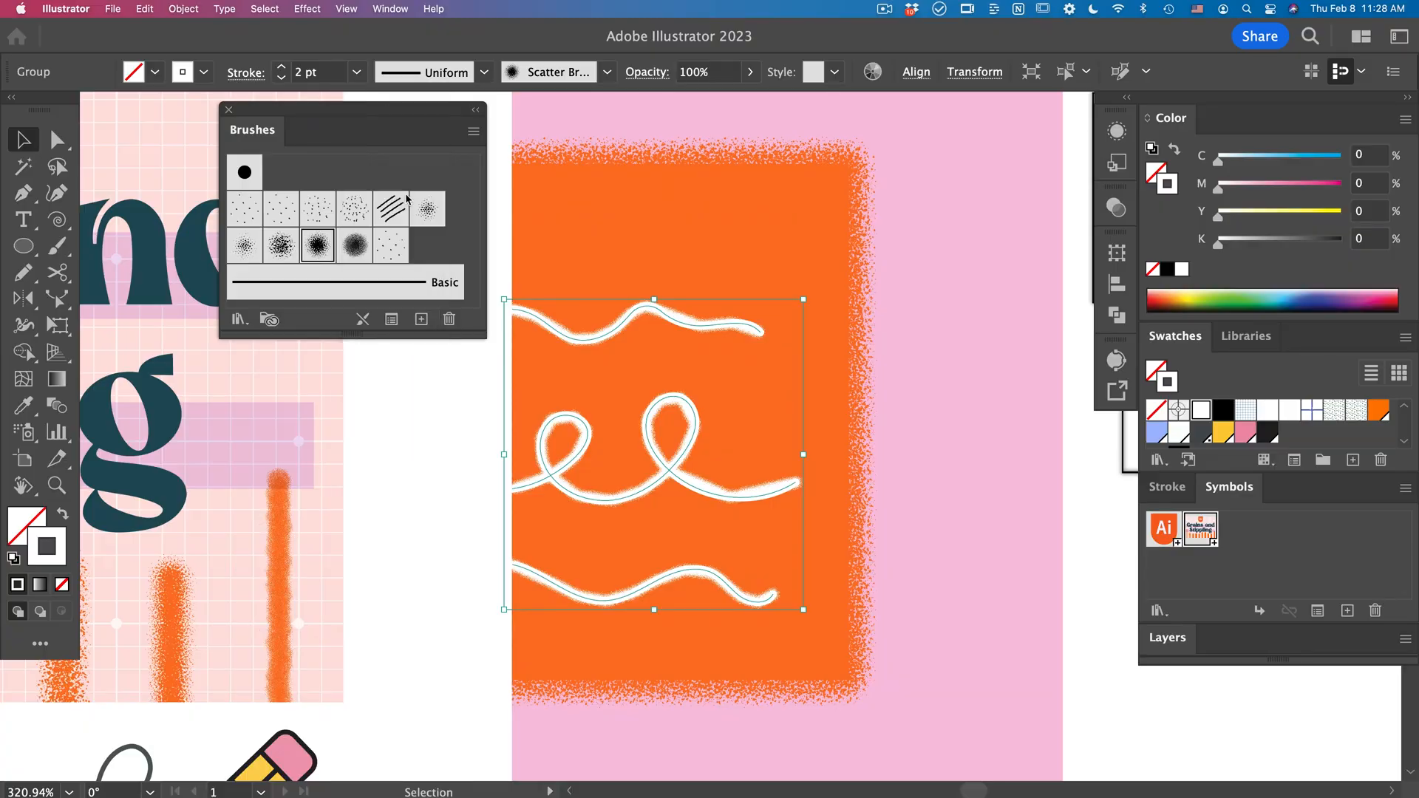
{"action": "left_click", "coordinate": [427, 209]}
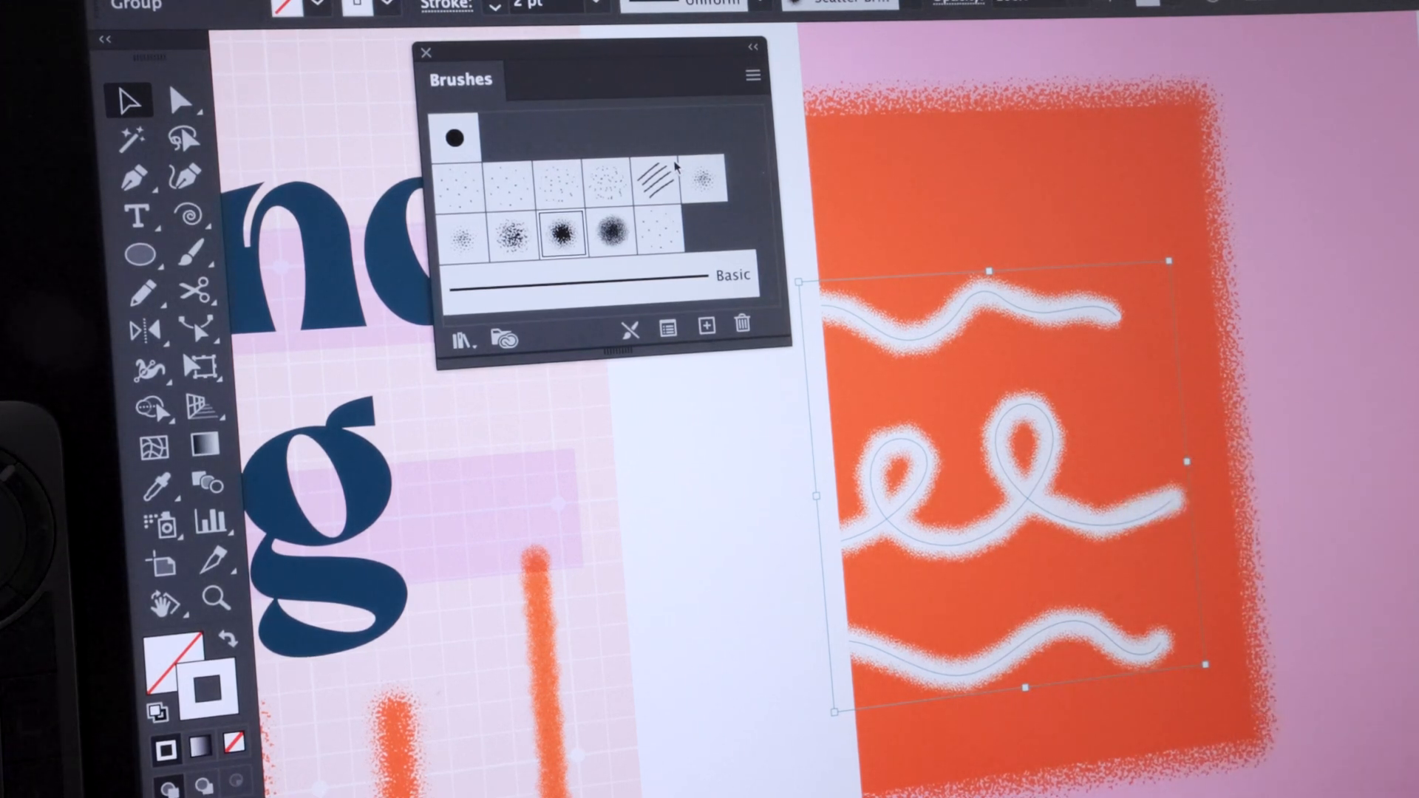
{"action": "mouse_move", "coordinate": [677, 174]}
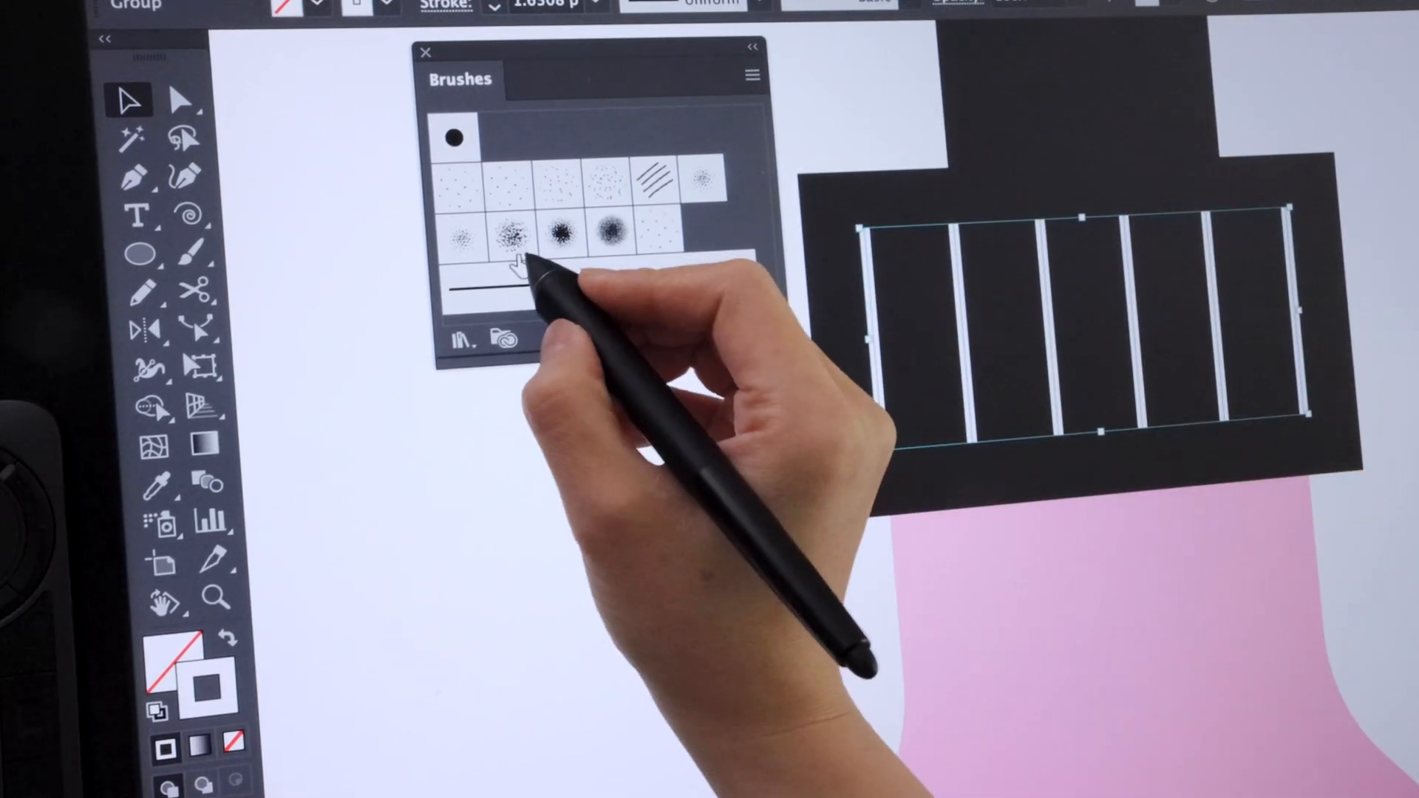
{"action": "left_click", "coordinate": [506, 235]}
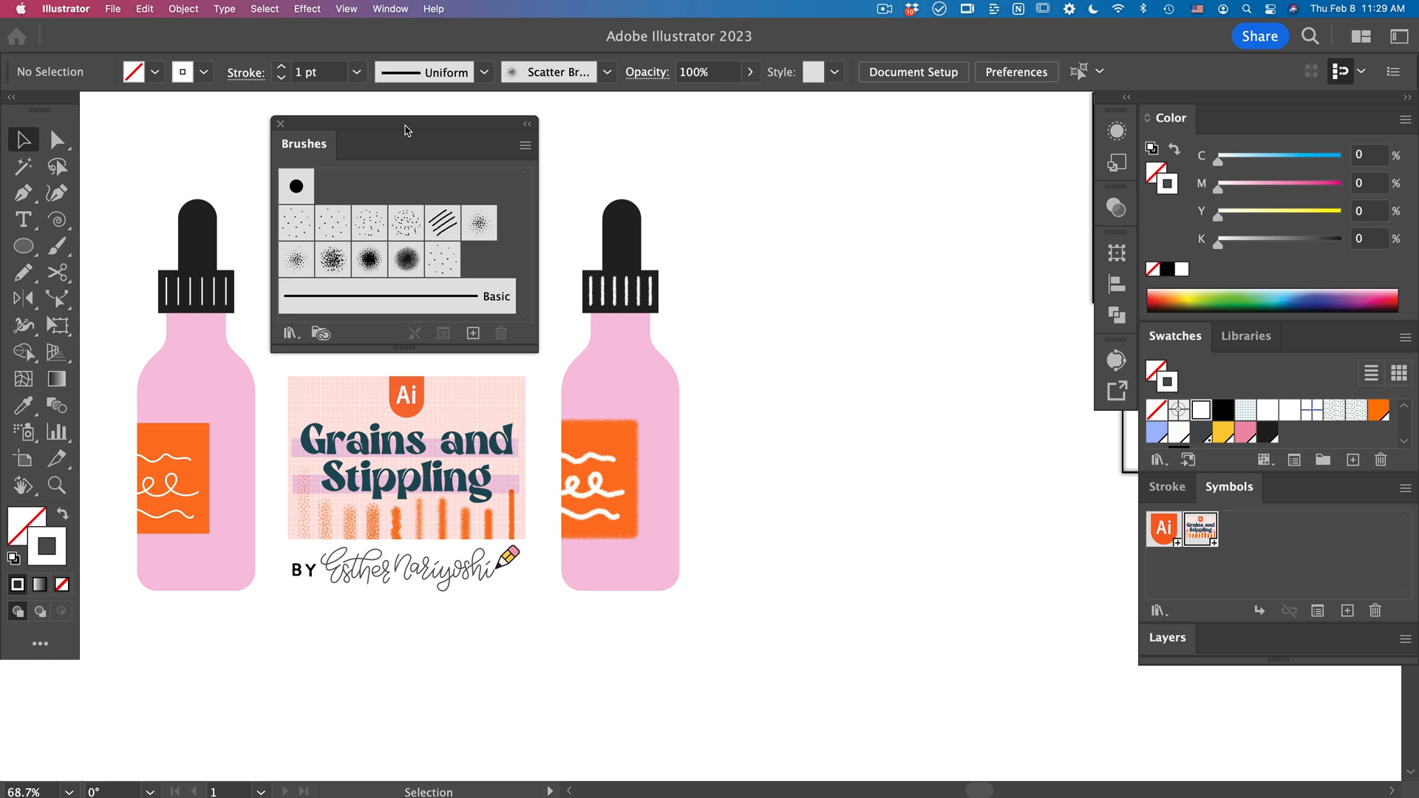
{"action": "mouse_move", "coordinate": [691, 482]}
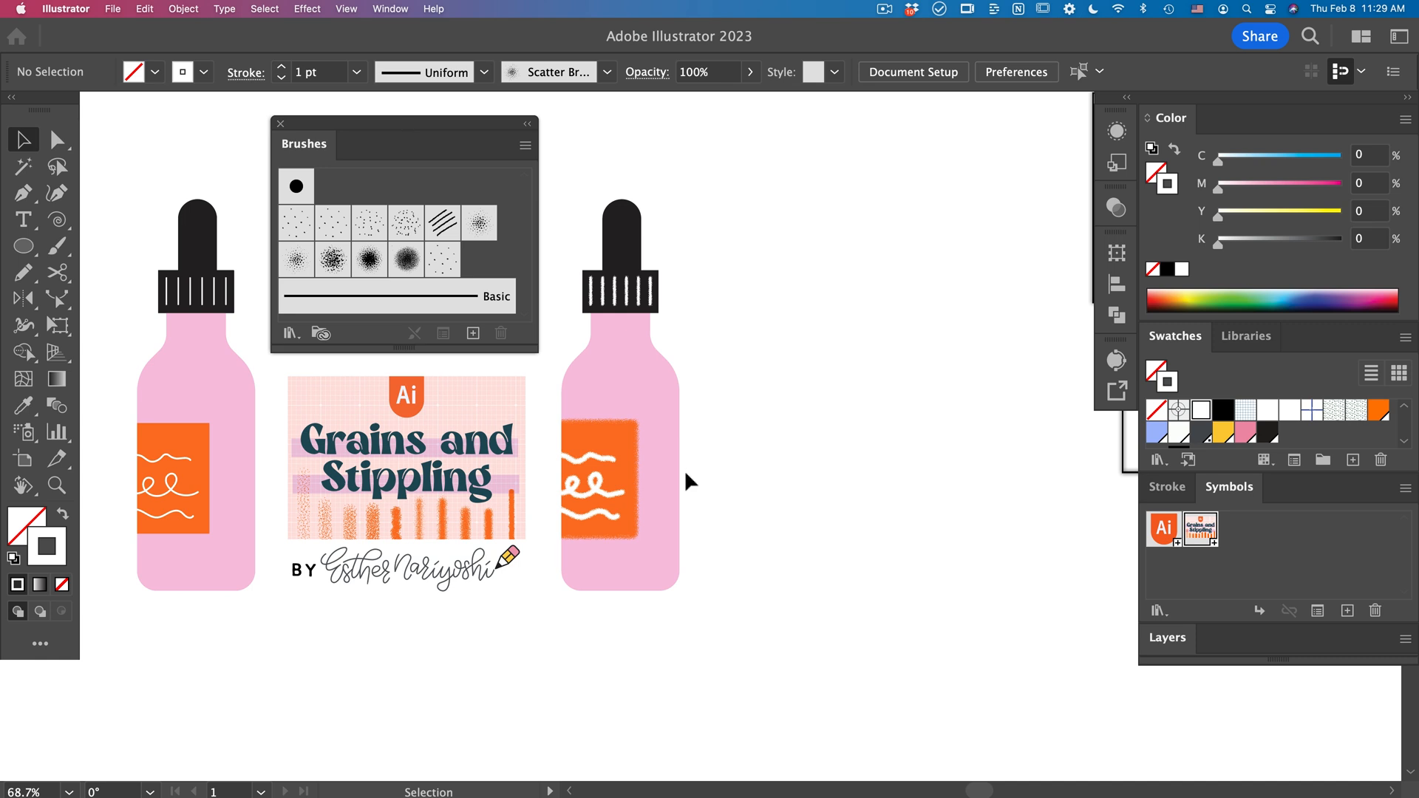
{"action": "left_click", "coordinate": [56, 219]}
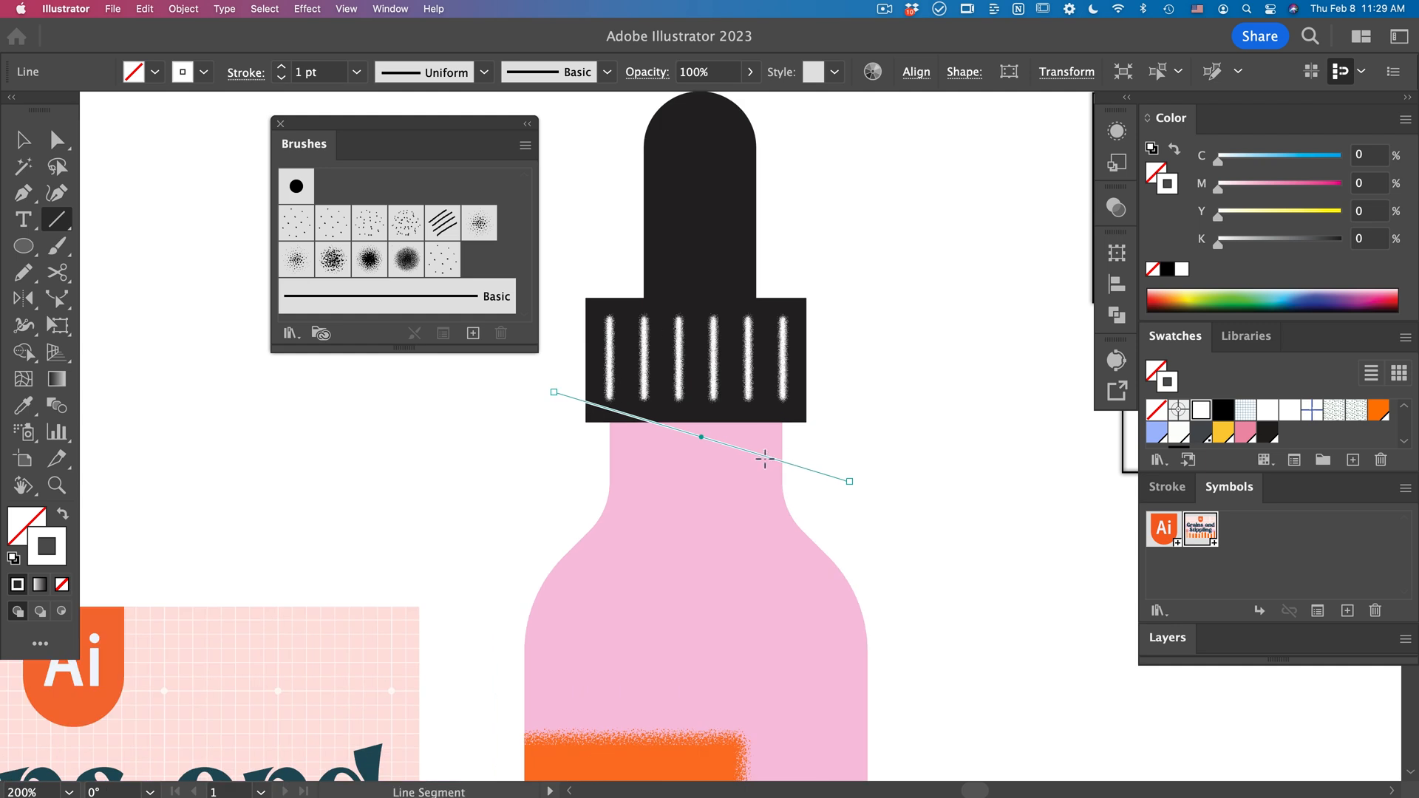
Step: Draw a line across the bottle neck as a 10 pt dark pink stipple brush stroke
{"action": "left_click", "coordinate": [1247, 434]}
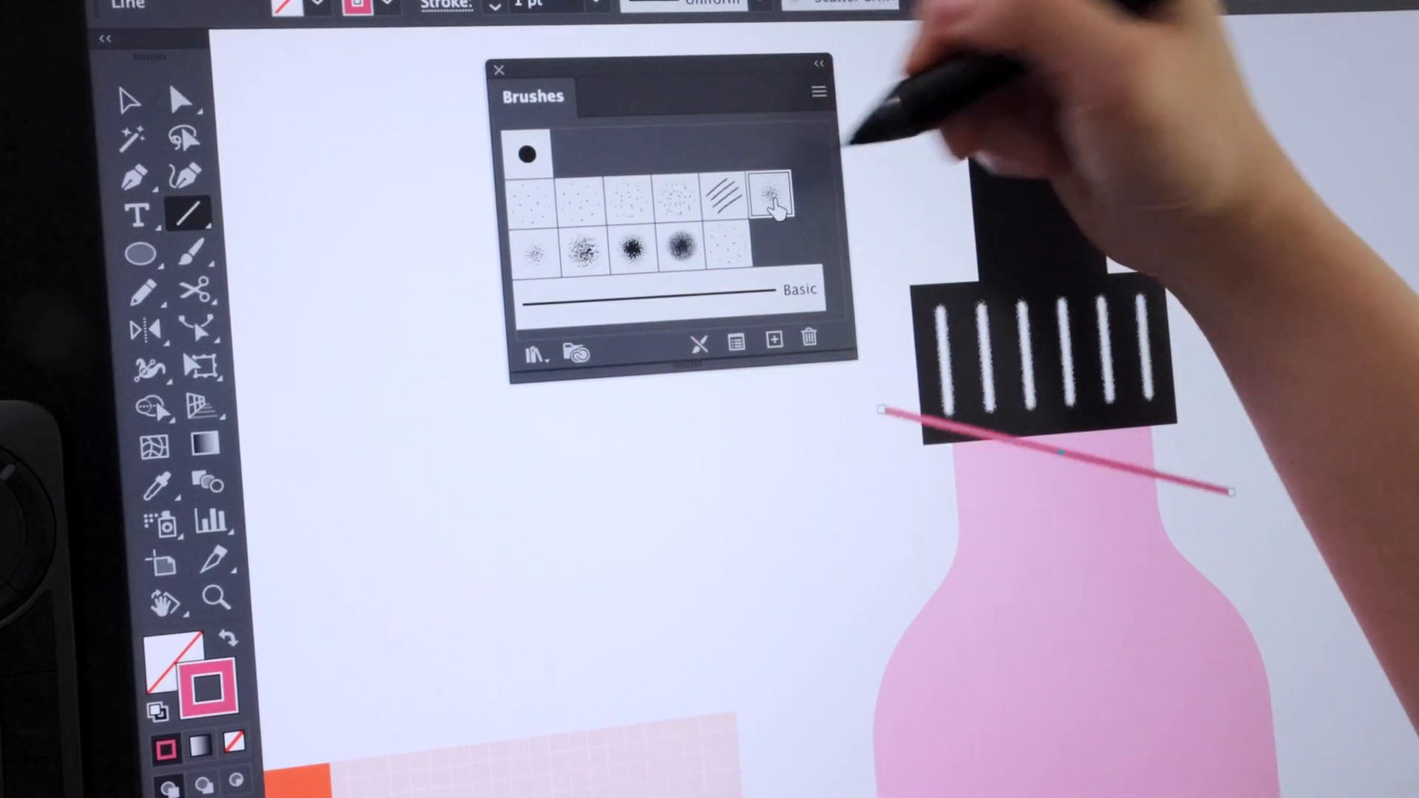
{"action": "left_click", "coordinate": [496, 6]}
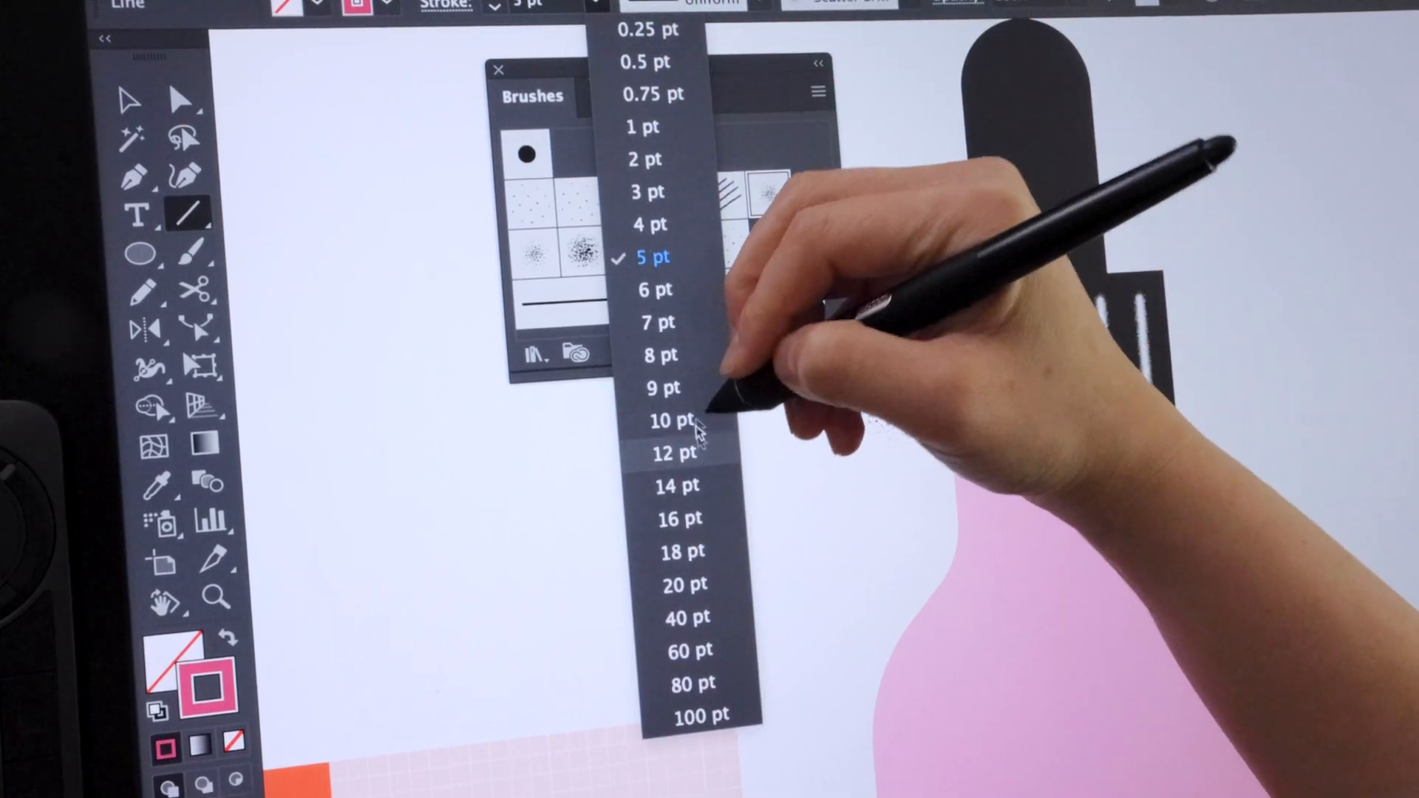
{"action": "left_click", "coordinate": [672, 422]}
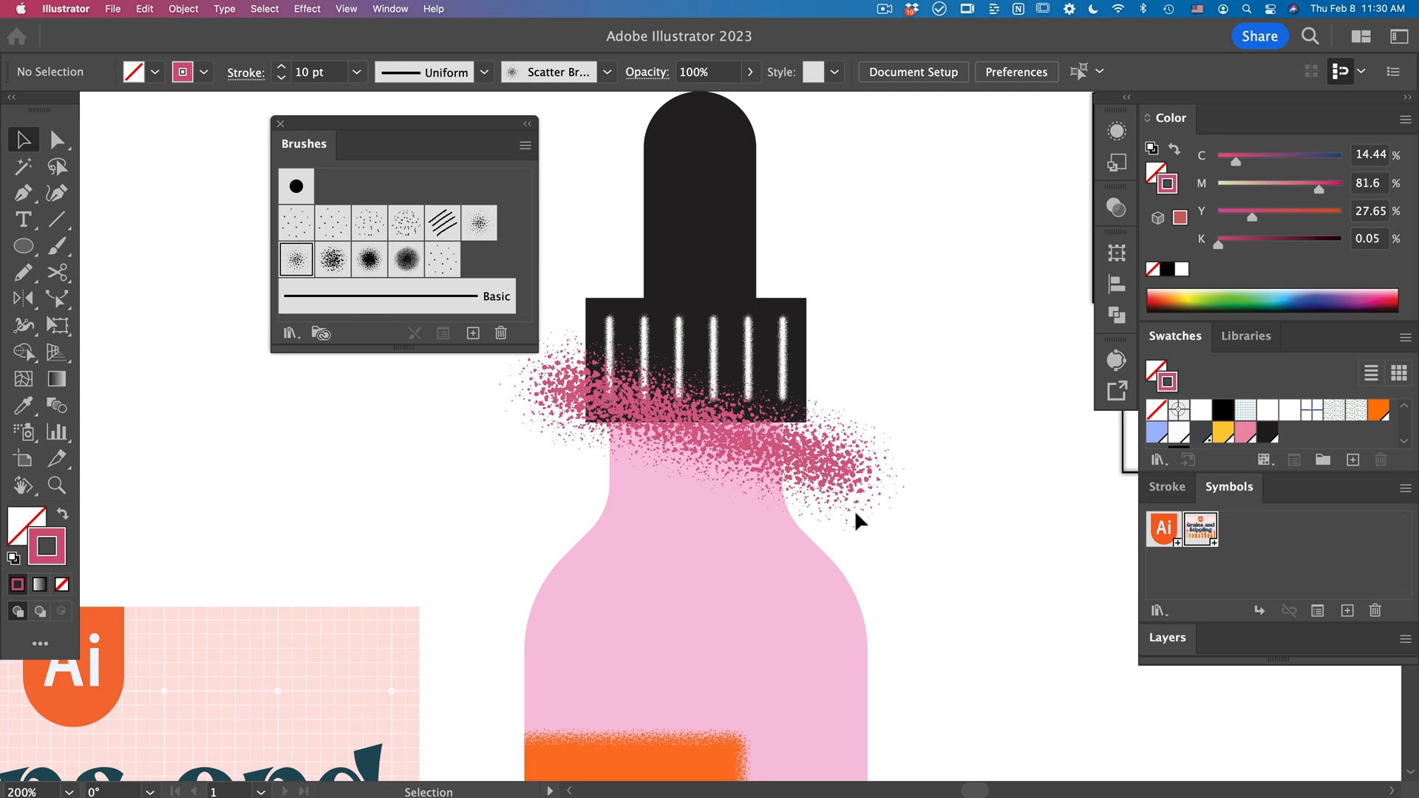
{"action": "left_click", "coordinate": [696, 562]}
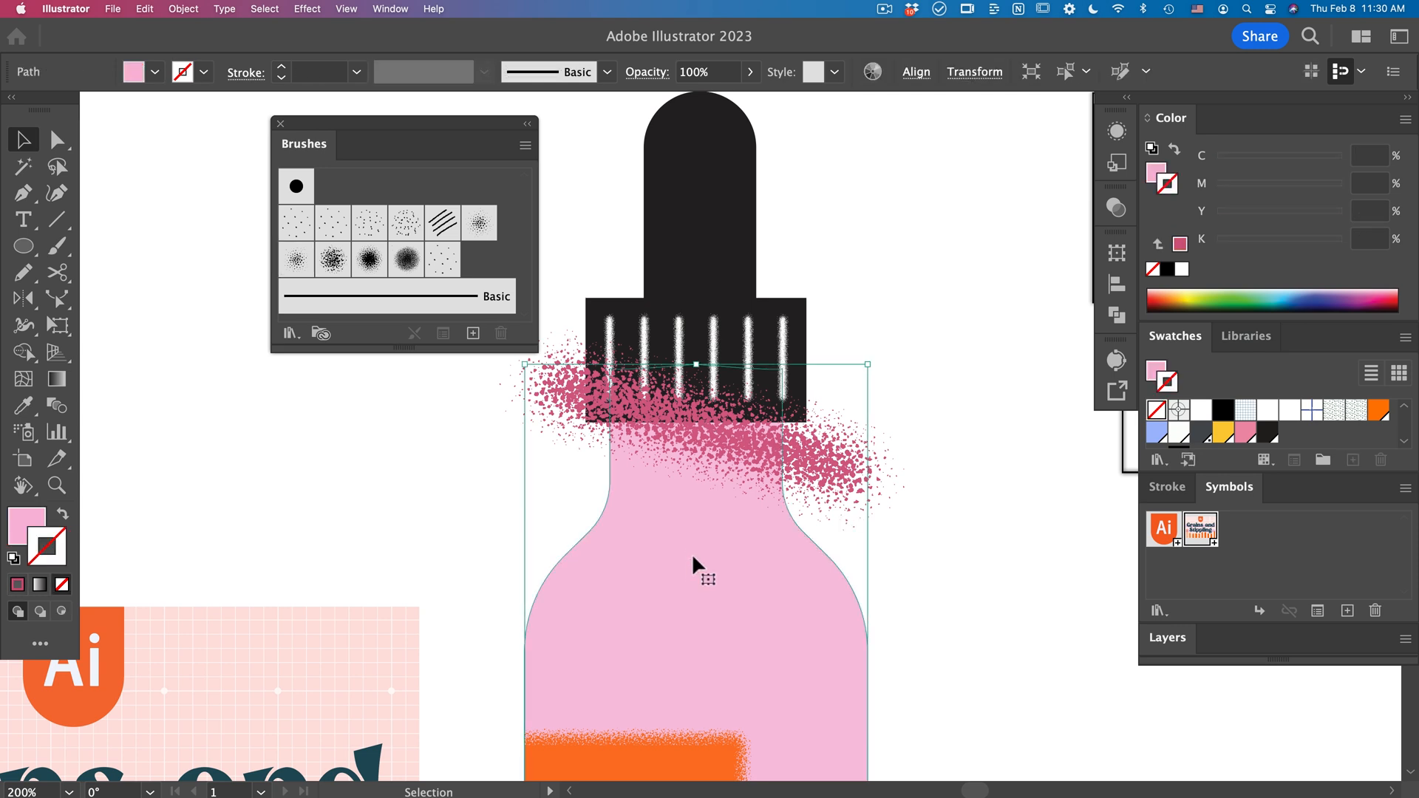
Step: Clip the neck stipple stroke inside the bottle body shape with a clipping mask
{"action": "left_click", "coordinate": [23, 140]}
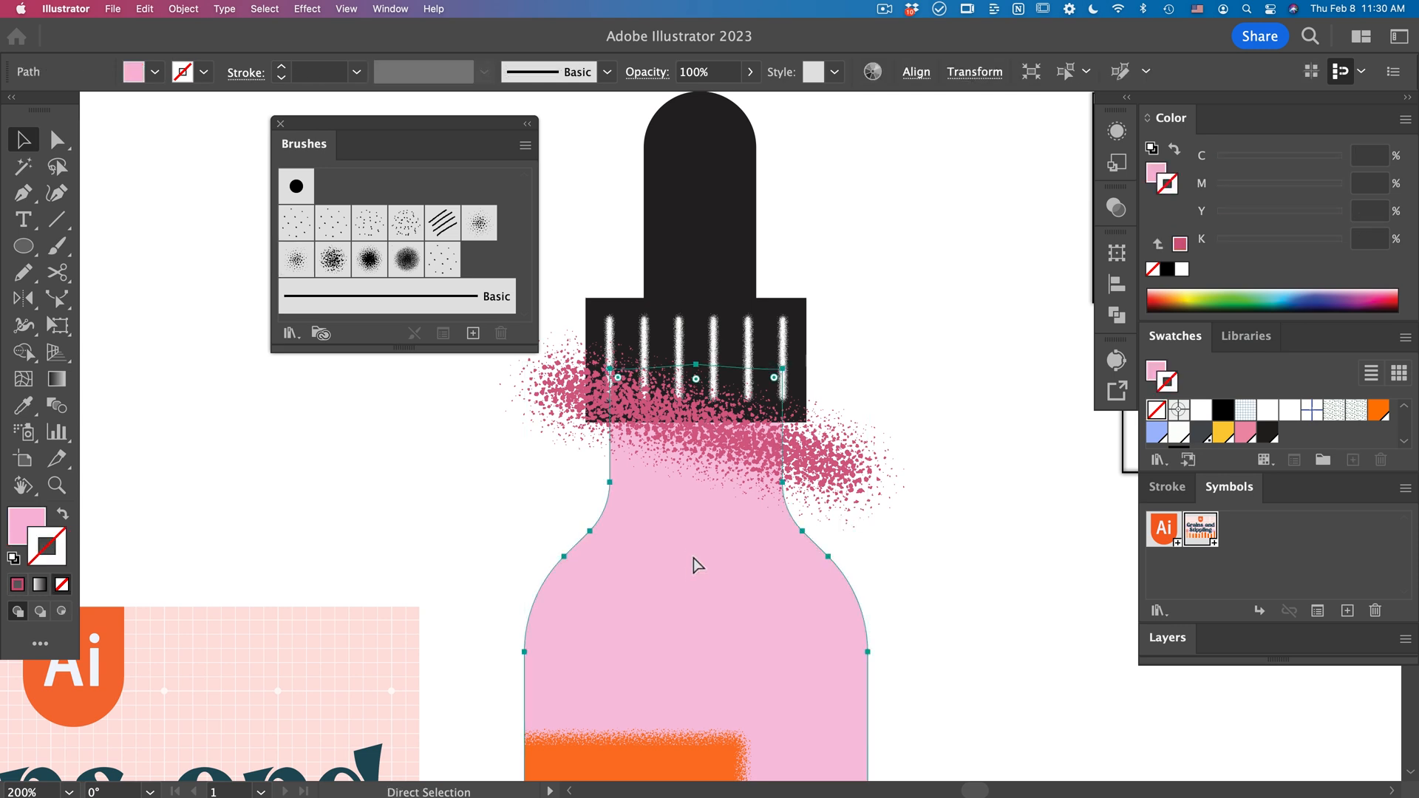
{"action": "left_click", "coordinate": [22, 139]}
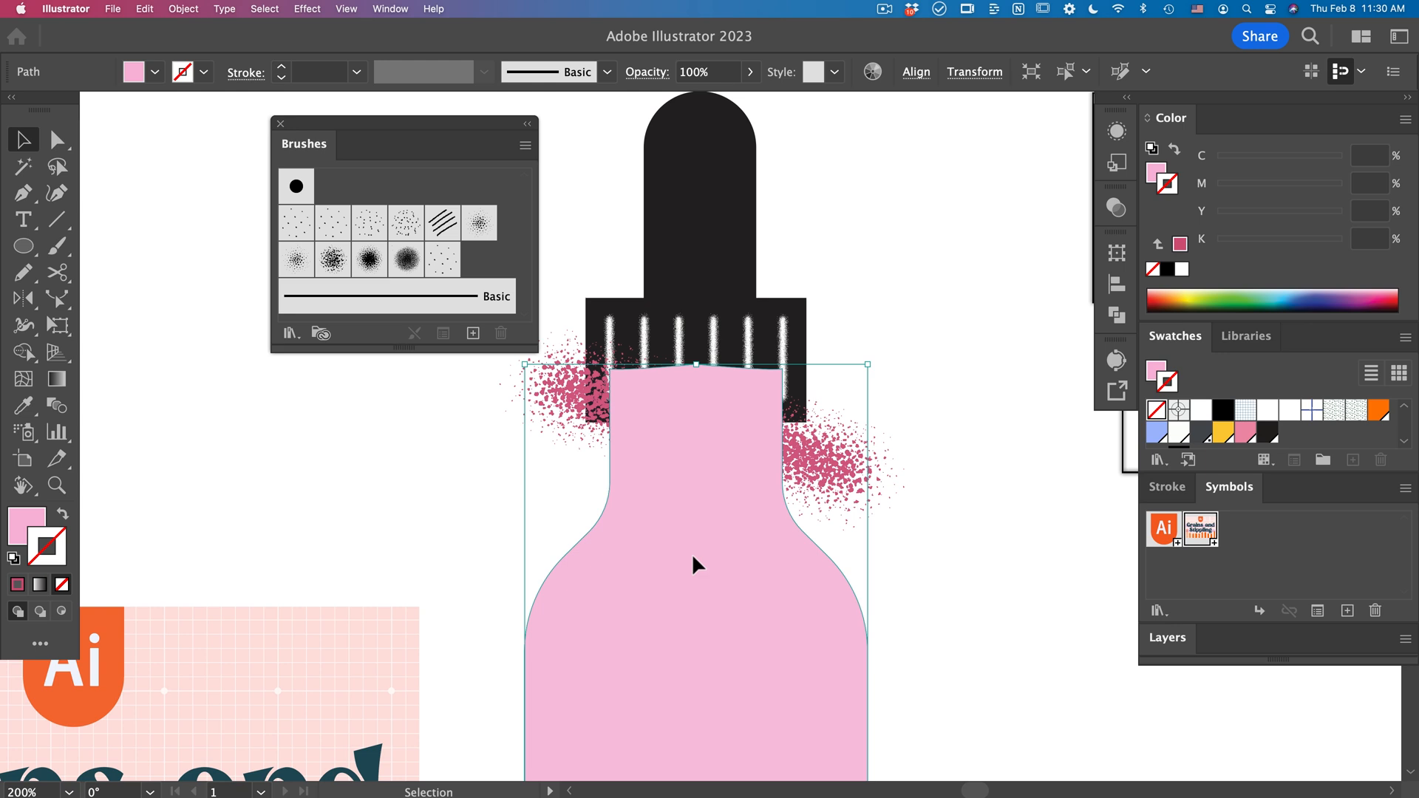
{"action": "mouse_move", "coordinate": [837, 474]}
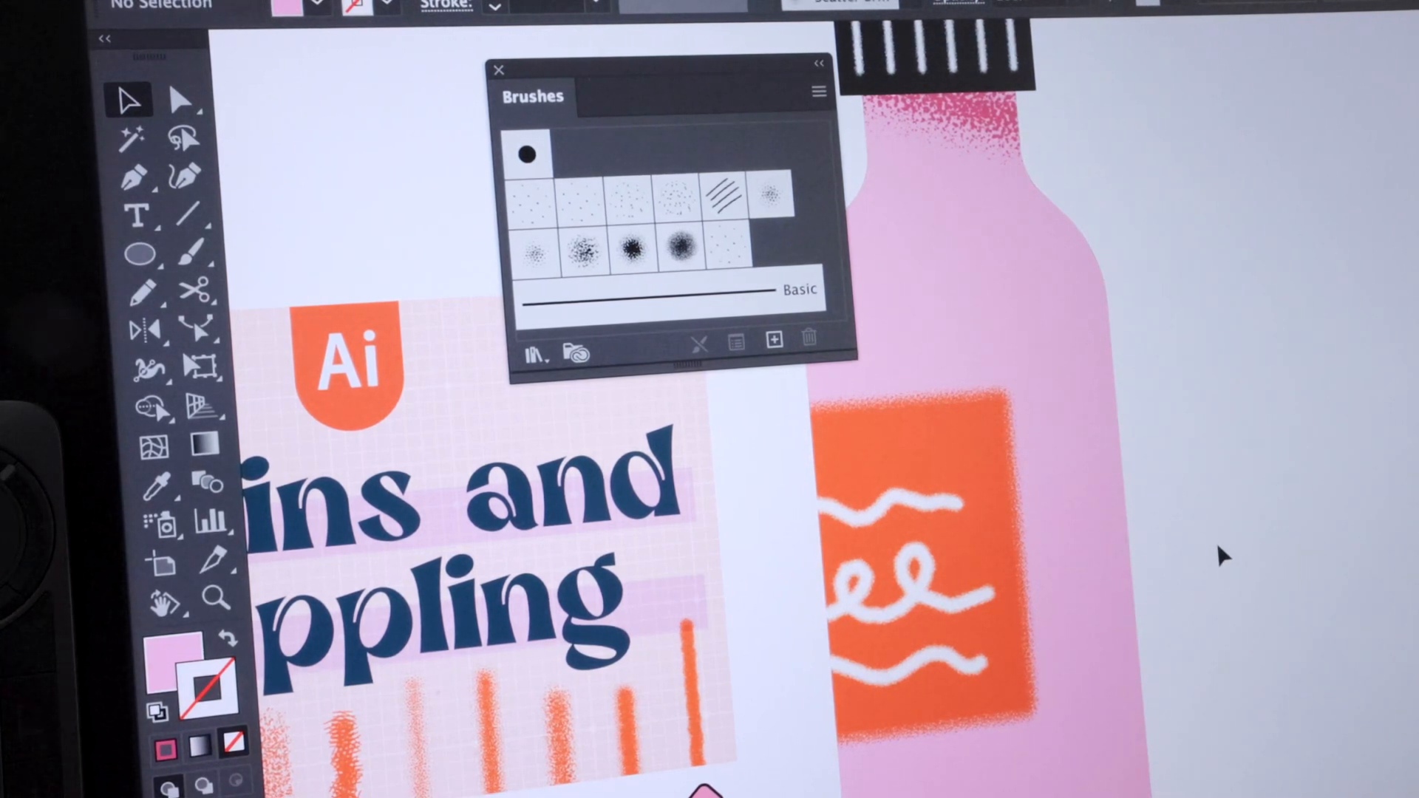
Step: Draw a Pencil path down the right edge as a 20 pt-plus blue stipple shadow
{"action": "left_click", "coordinate": [142, 293]}
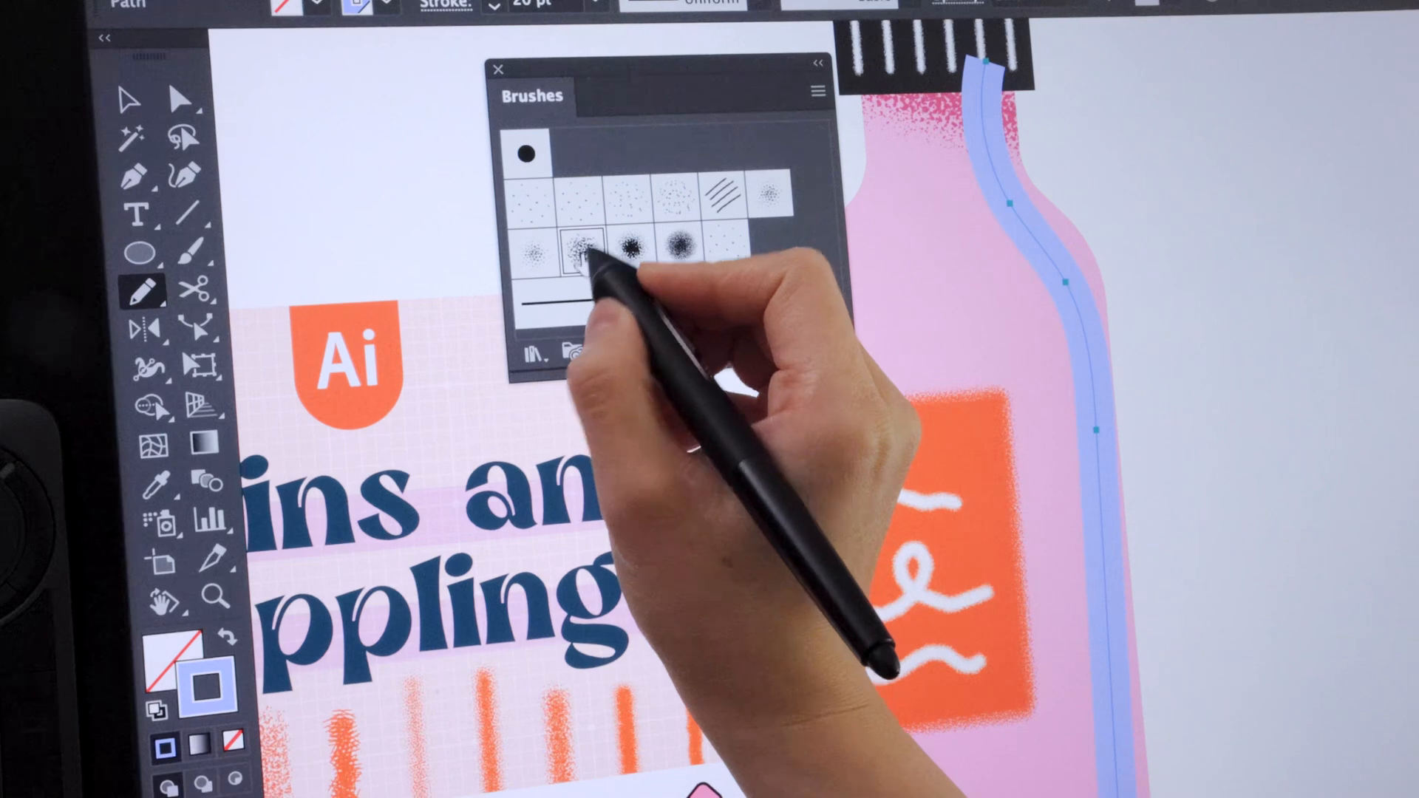
{"action": "left_click", "coordinate": [587, 246]}
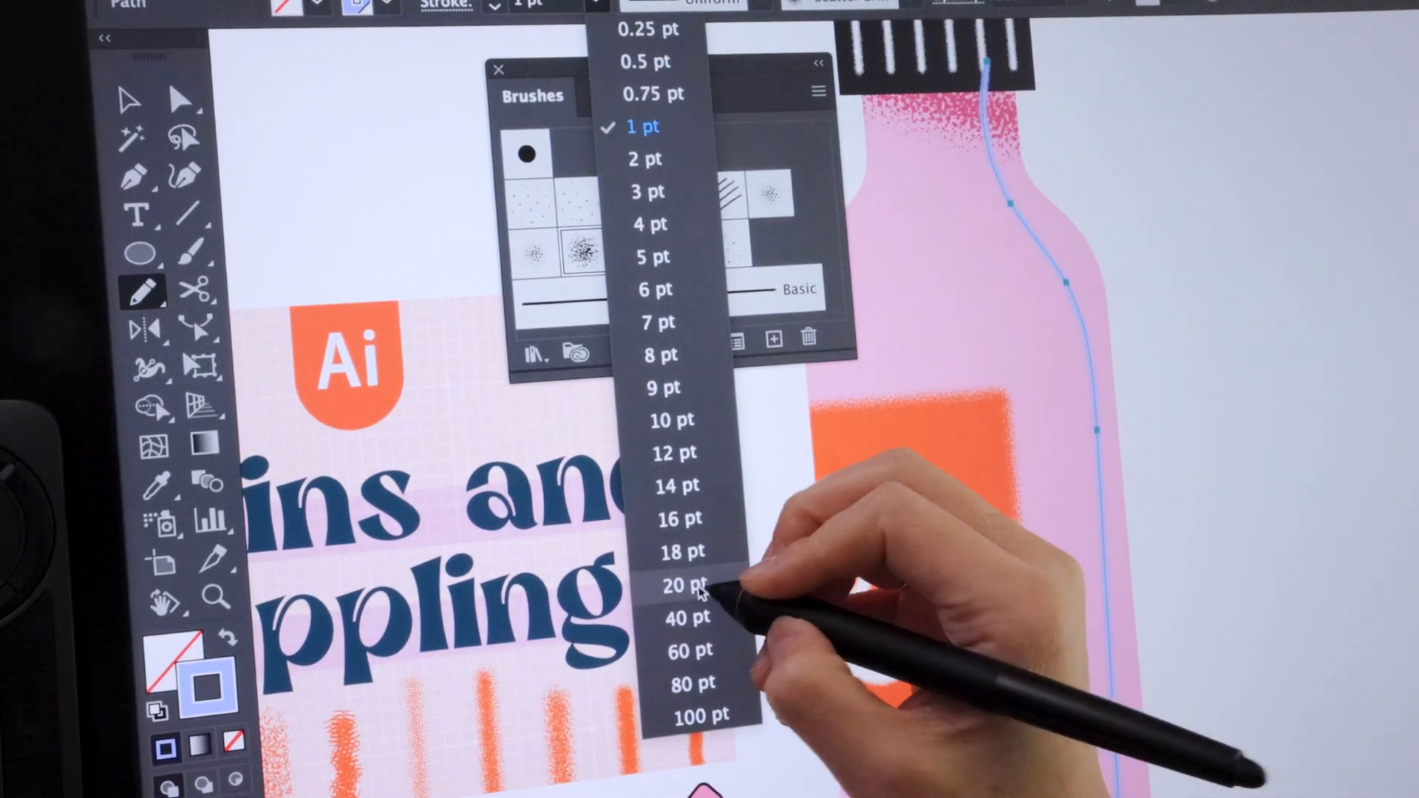
{"action": "left_click", "coordinate": [683, 585]}
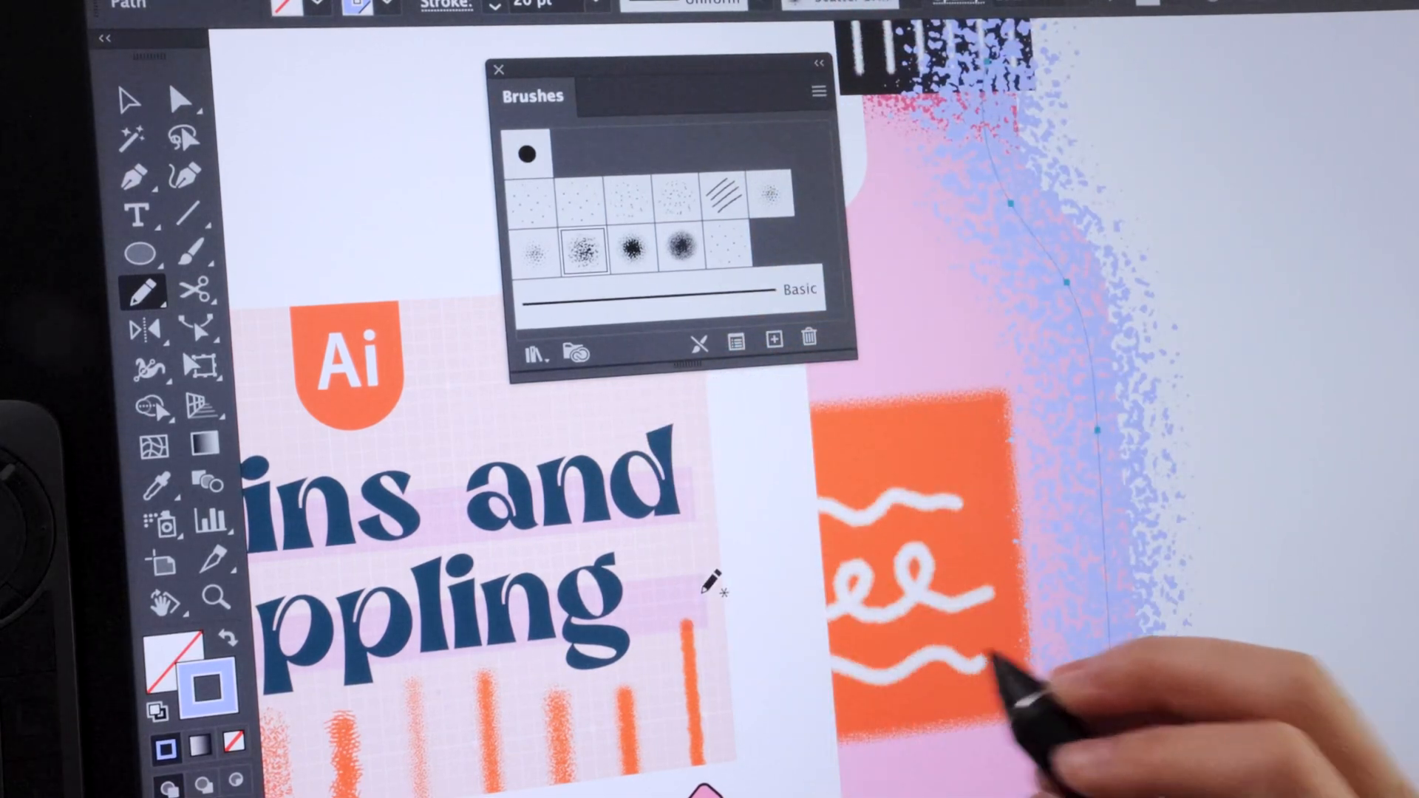
{"action": "left_click", "coordinate": [561, 4]}
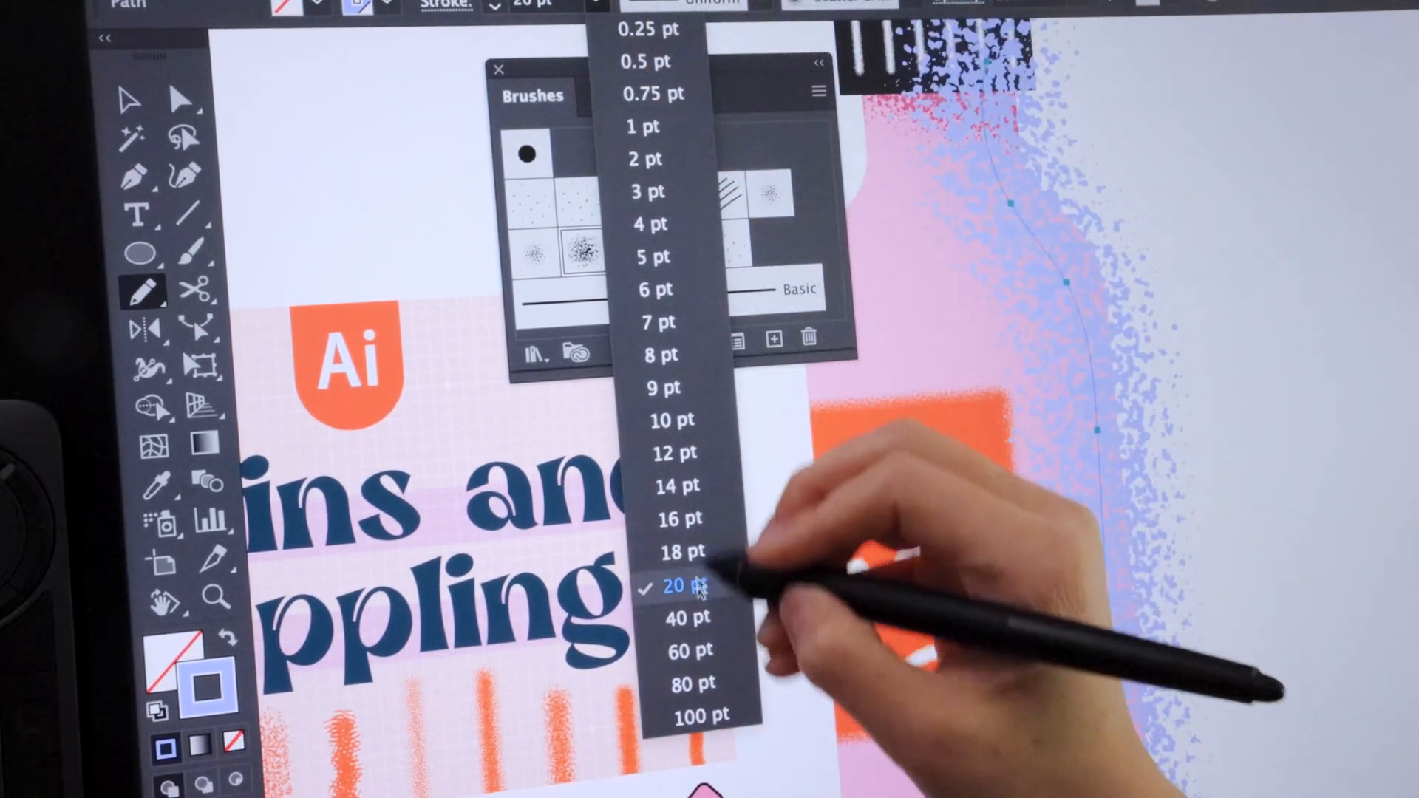
{"action": "left_click", "coordinate": [680, 587]}
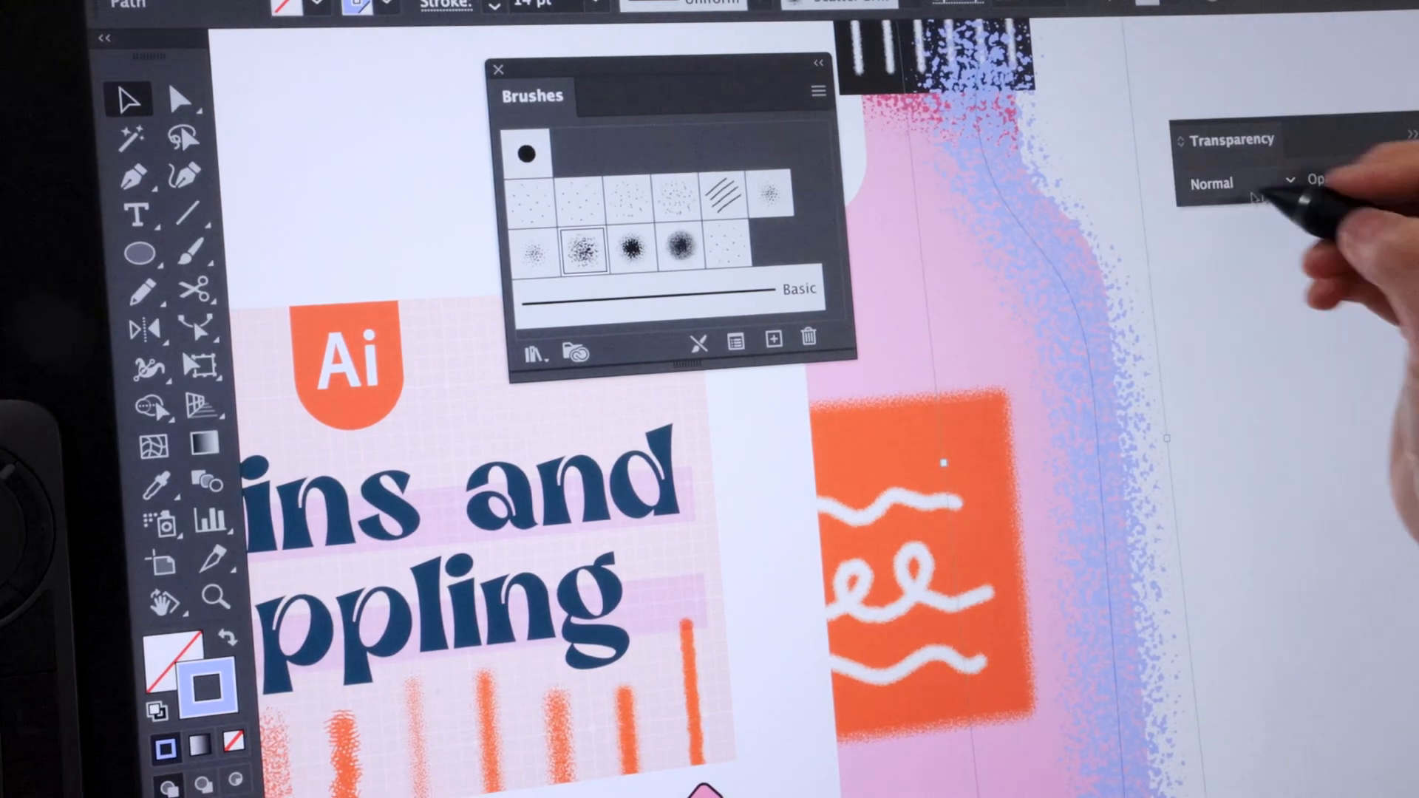
Step: Set the blue shadow's blend mode to Multiply so it reads as purple shading
{"action": "left_click", "coordinate": [1240, 182]}
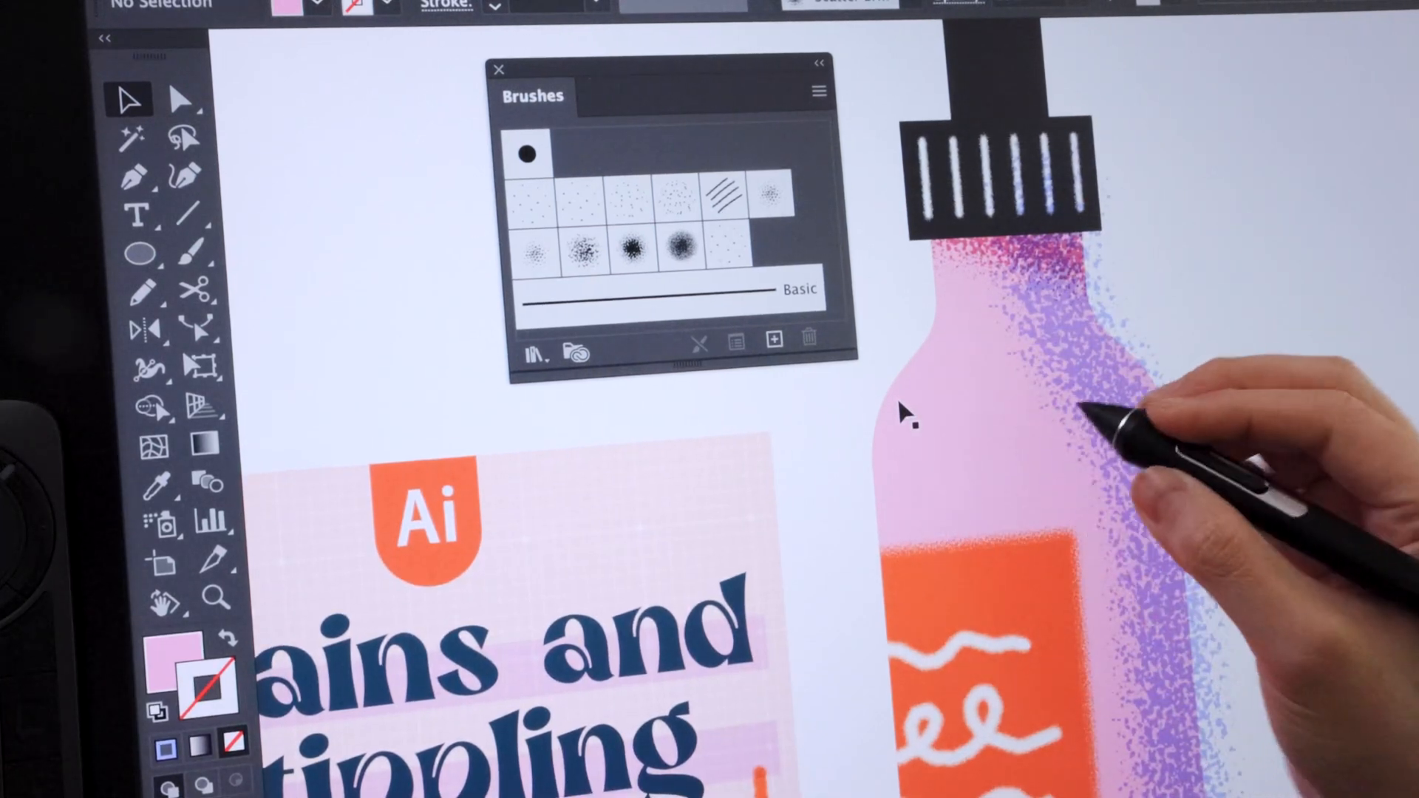
Step: Draw a Pencil highlight on the left shoulder with Scatter Brush 2, trying 16 pt then 10 pt
{"action": "left_click", "coordinate": [142, 291]}
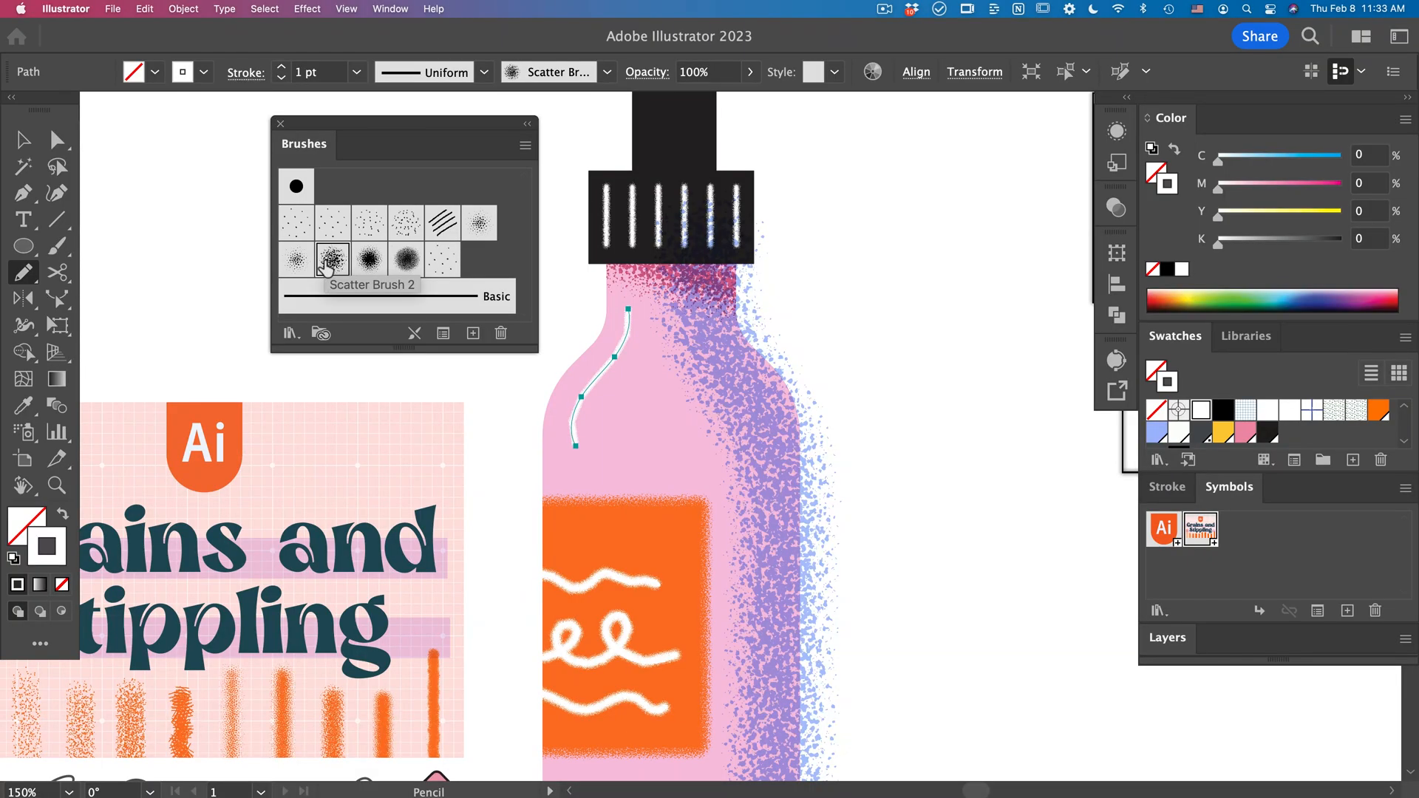
{"action": "left_click", "coordinate": [357, 71]}
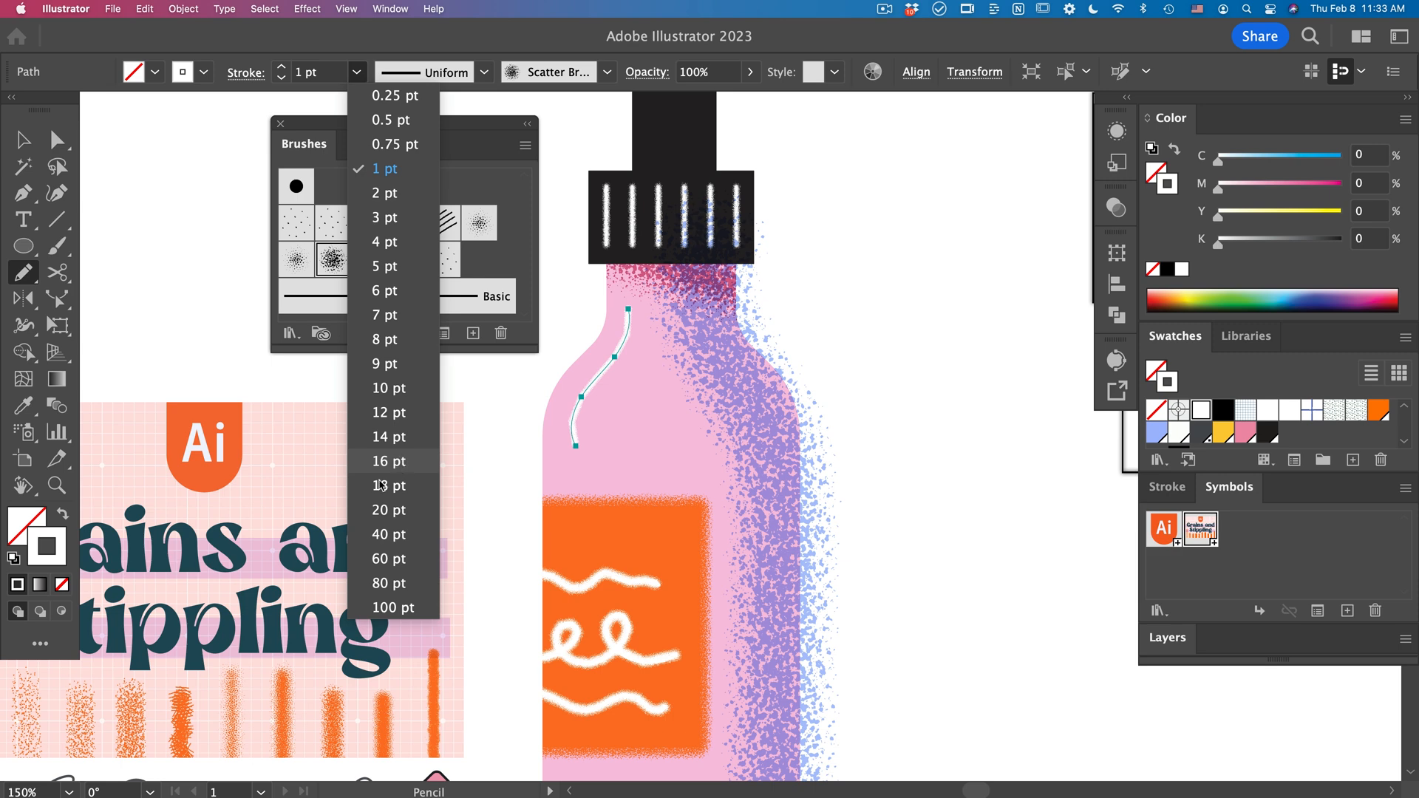
{"action": "left_click", "coordinate": [389, 461]}
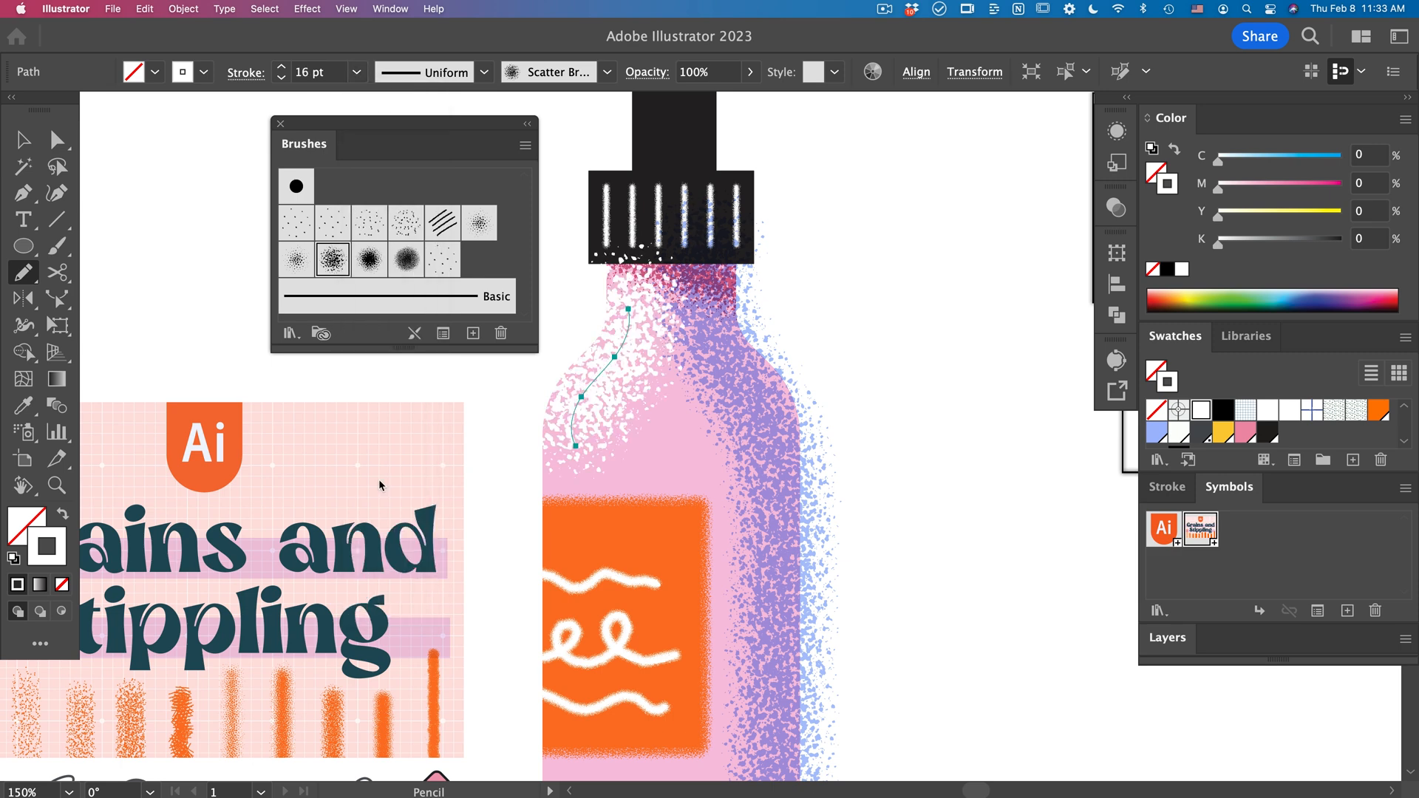
{"action": "left_click", "coordinate": [356, 71]}
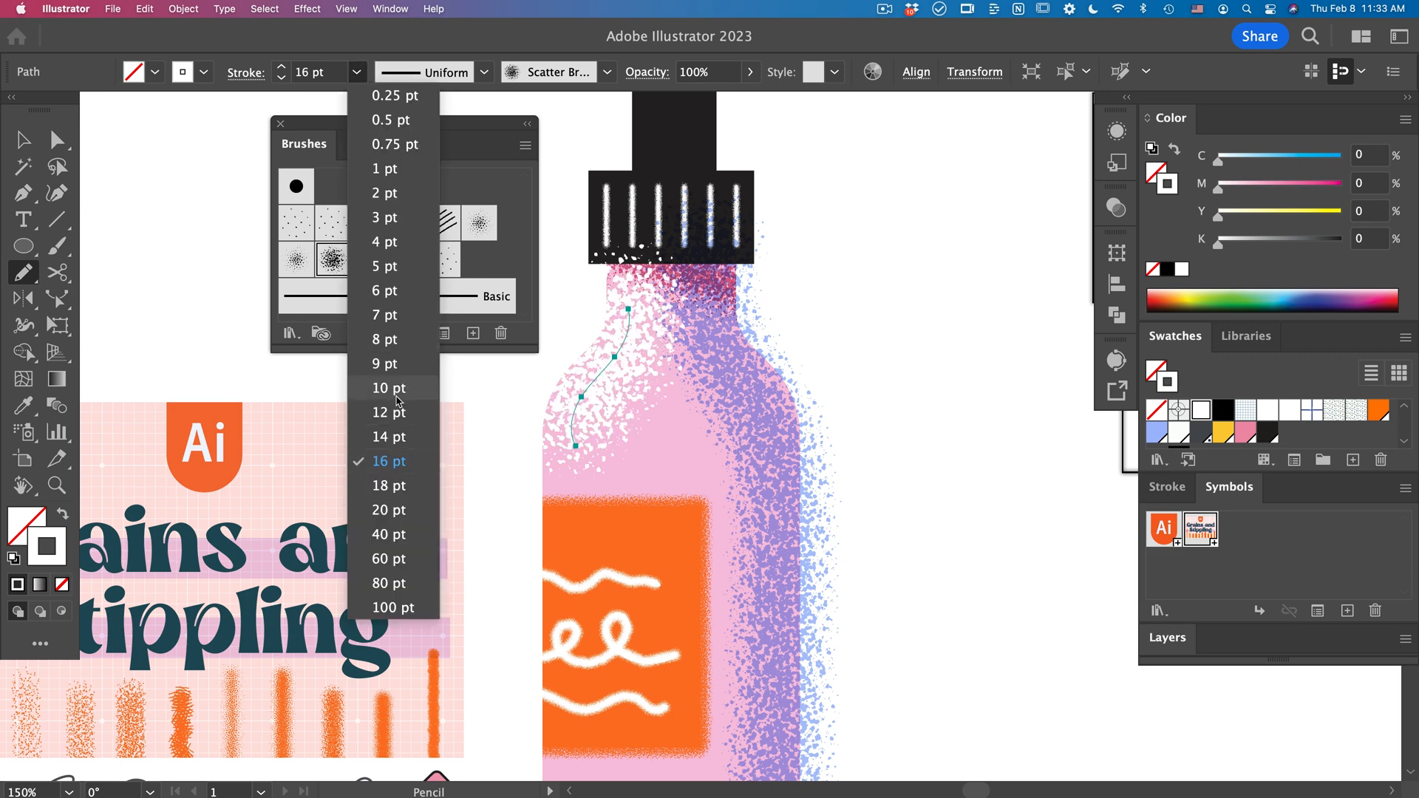
{"action": "left_click", "coordinate": [388, 387]}
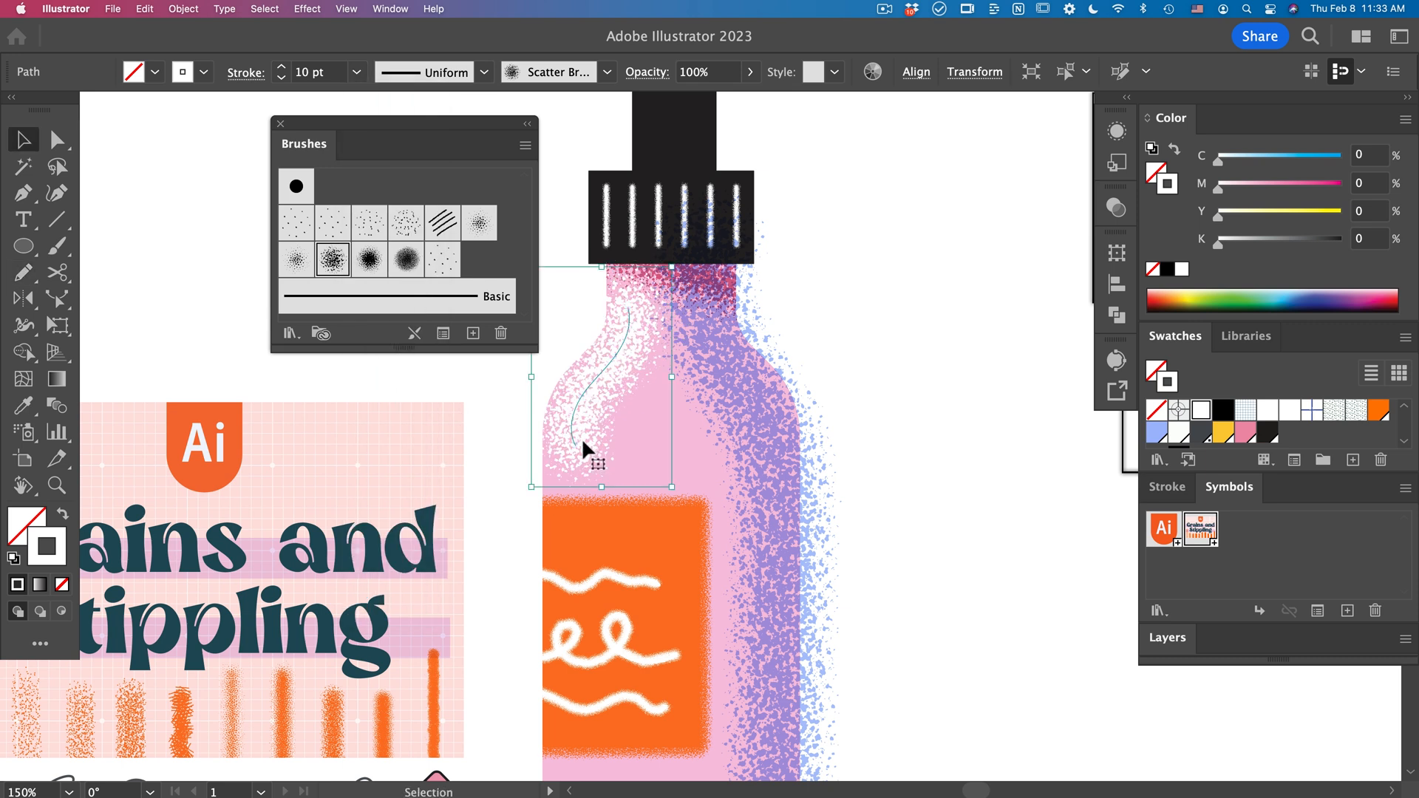
Step: Preview the highlight, reselect it and adjust its stroke weight once more
{"action": "left_click", "coordinate": [601, 393]}
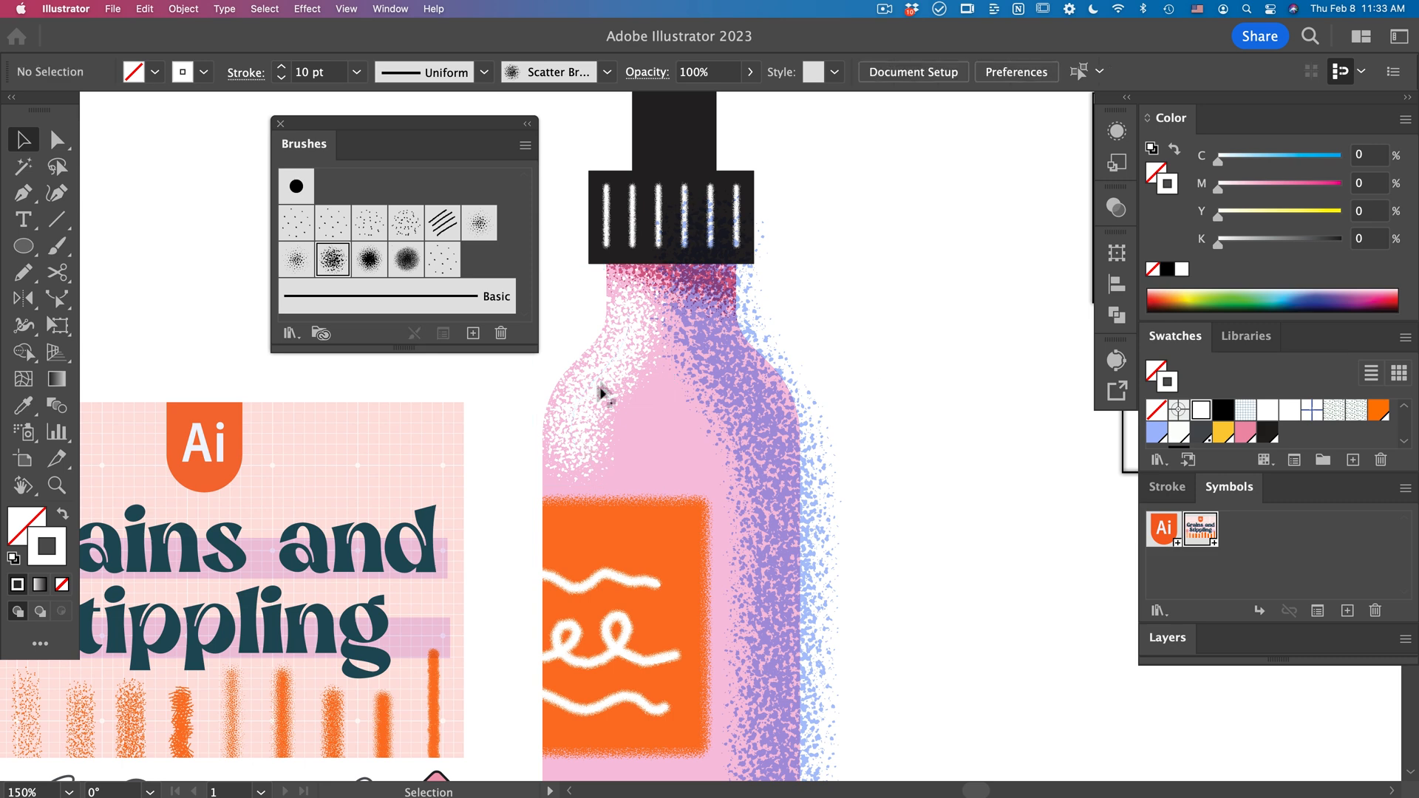
{"action": "left_click", "coordinate": [606, 417]}
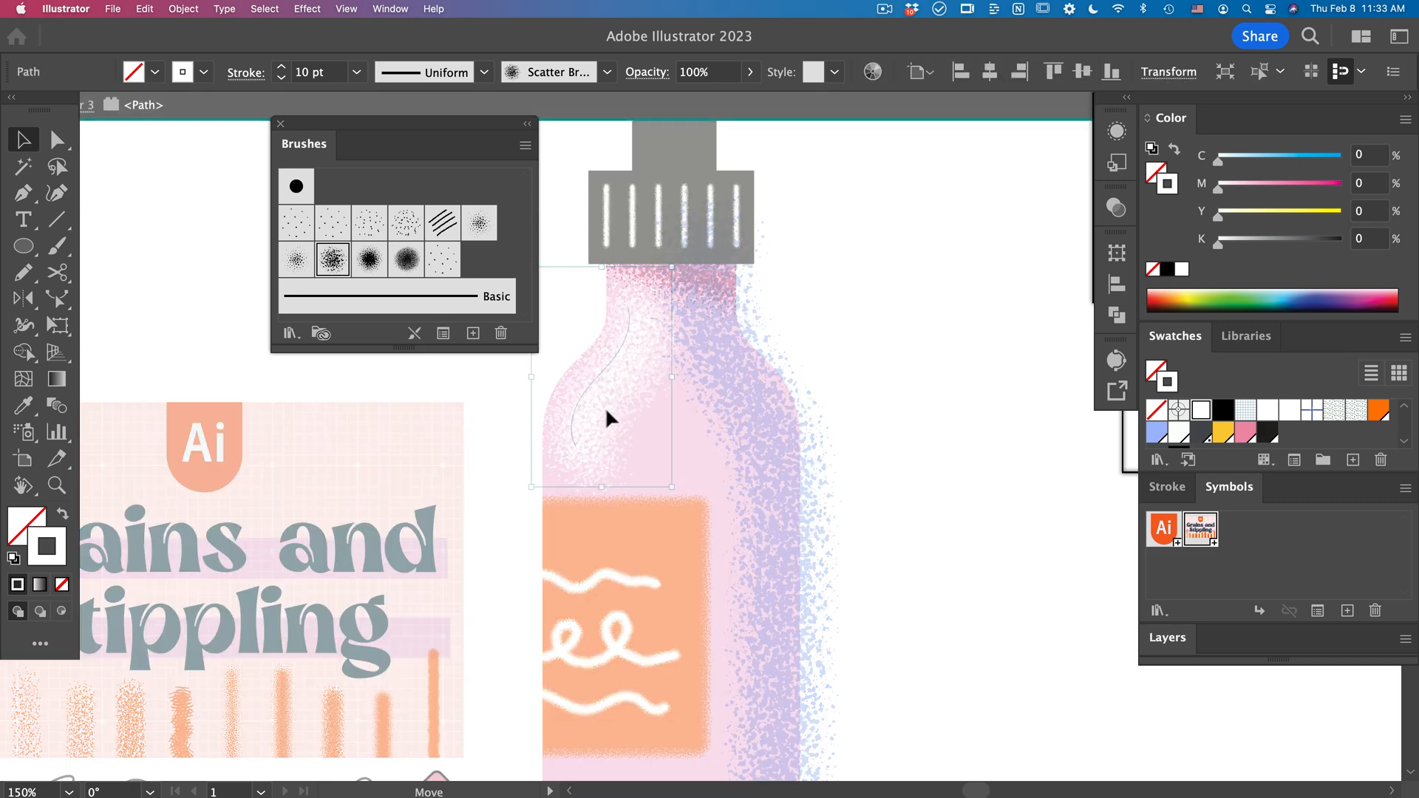
{"action": "left_click", "coordinate": [356, 71]}
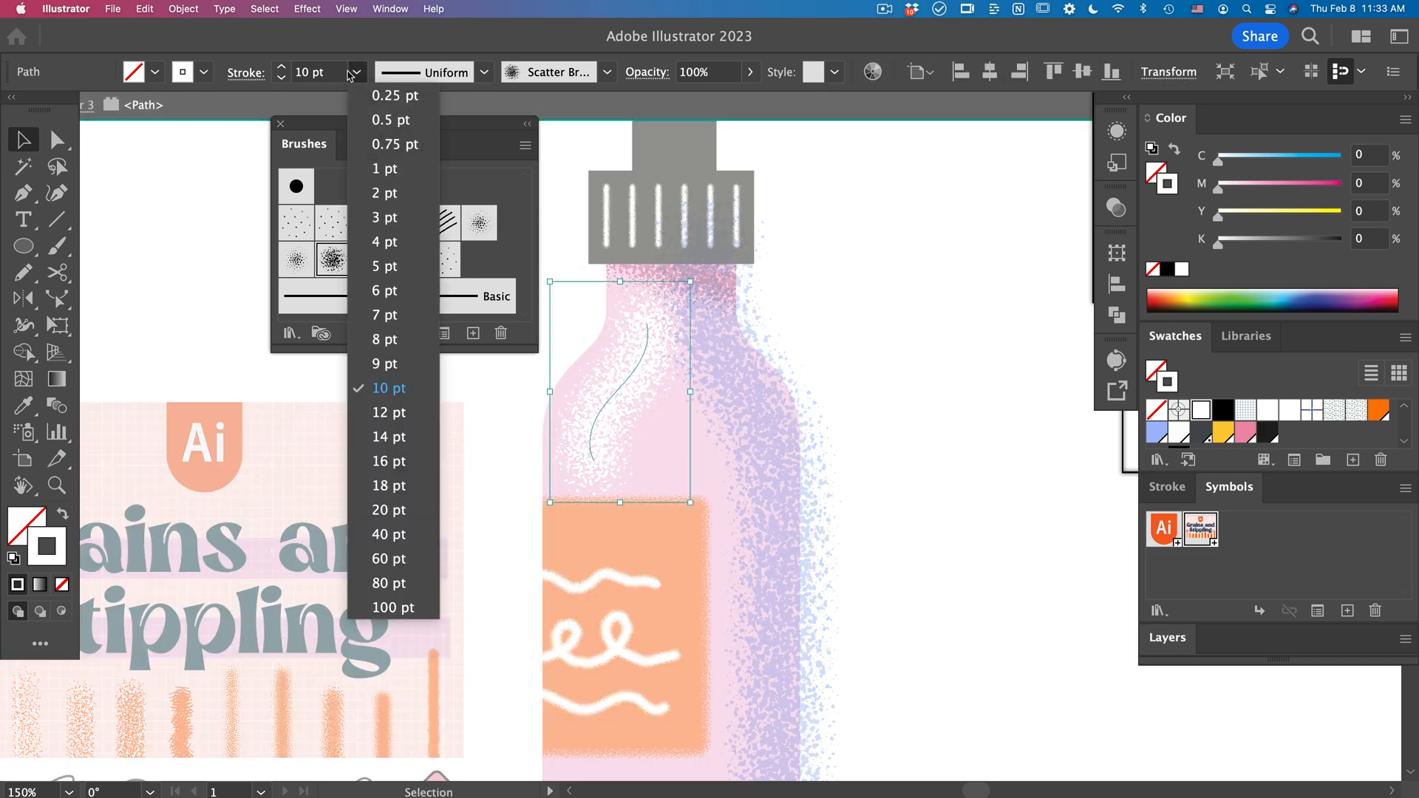
{"action": "left_click", "coordinate": [384, 315]}
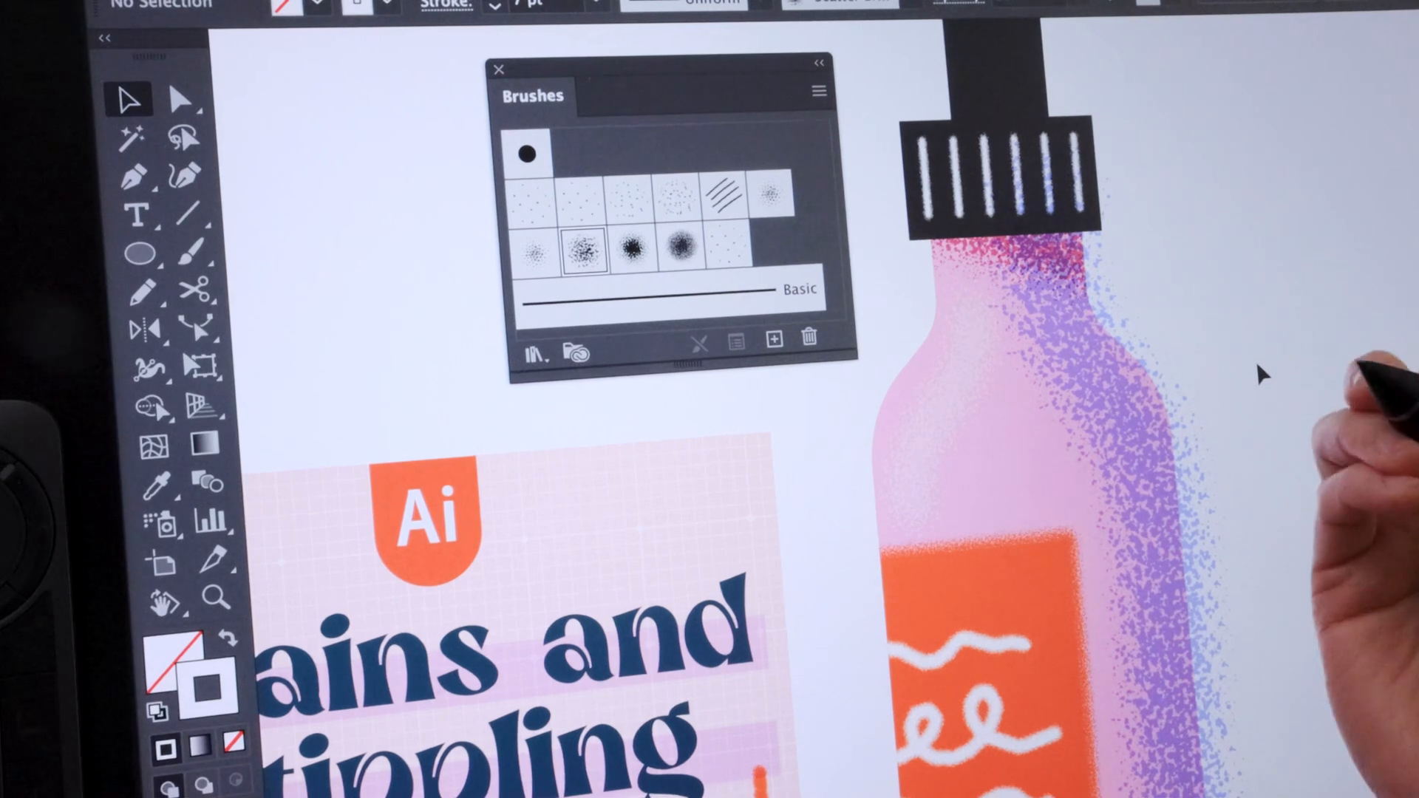
{"action": "mouse_move", "coordinate": [942, 402]}
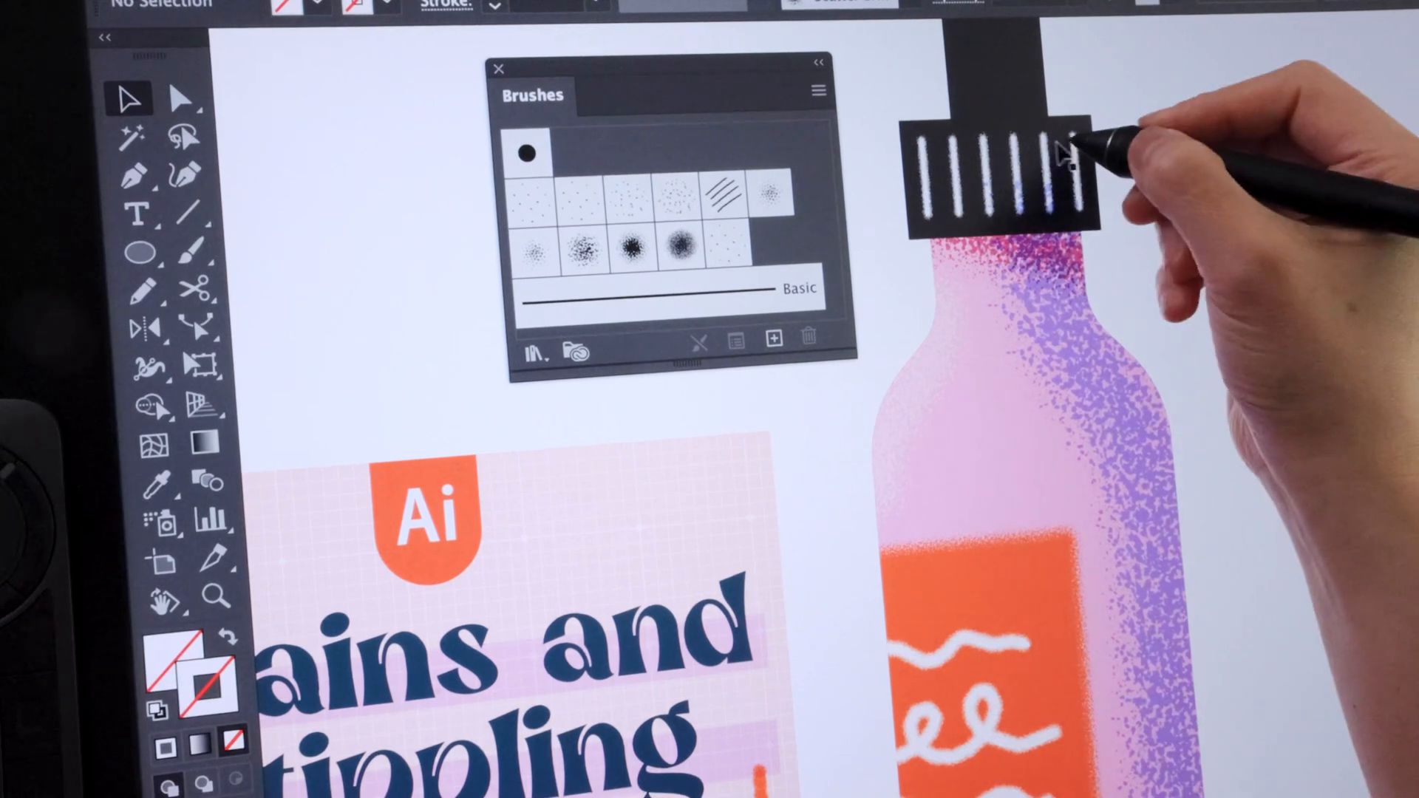
{"action": "left_click", "coordinate": [995, 176]}
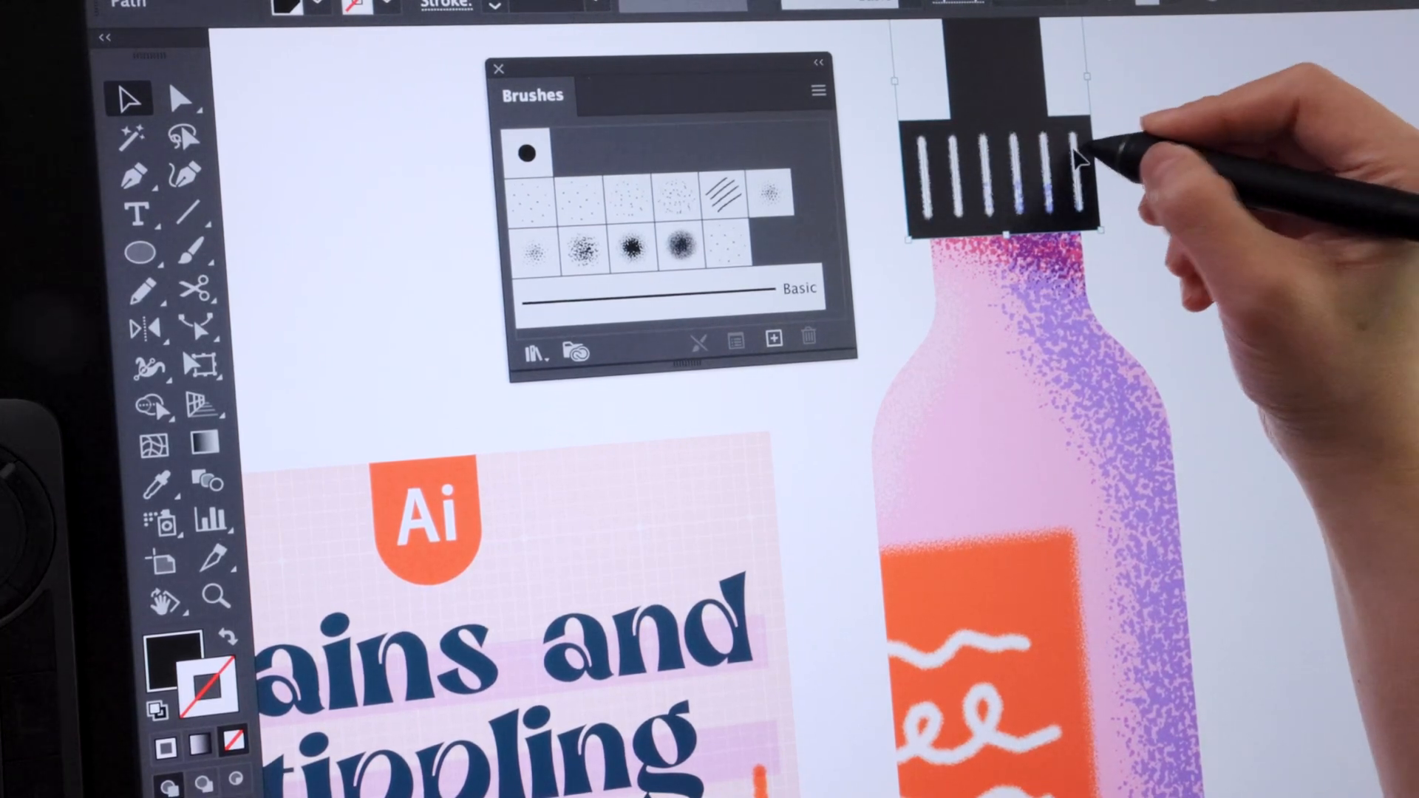
{"action": "left_click", "coordinate": [994, 176]}
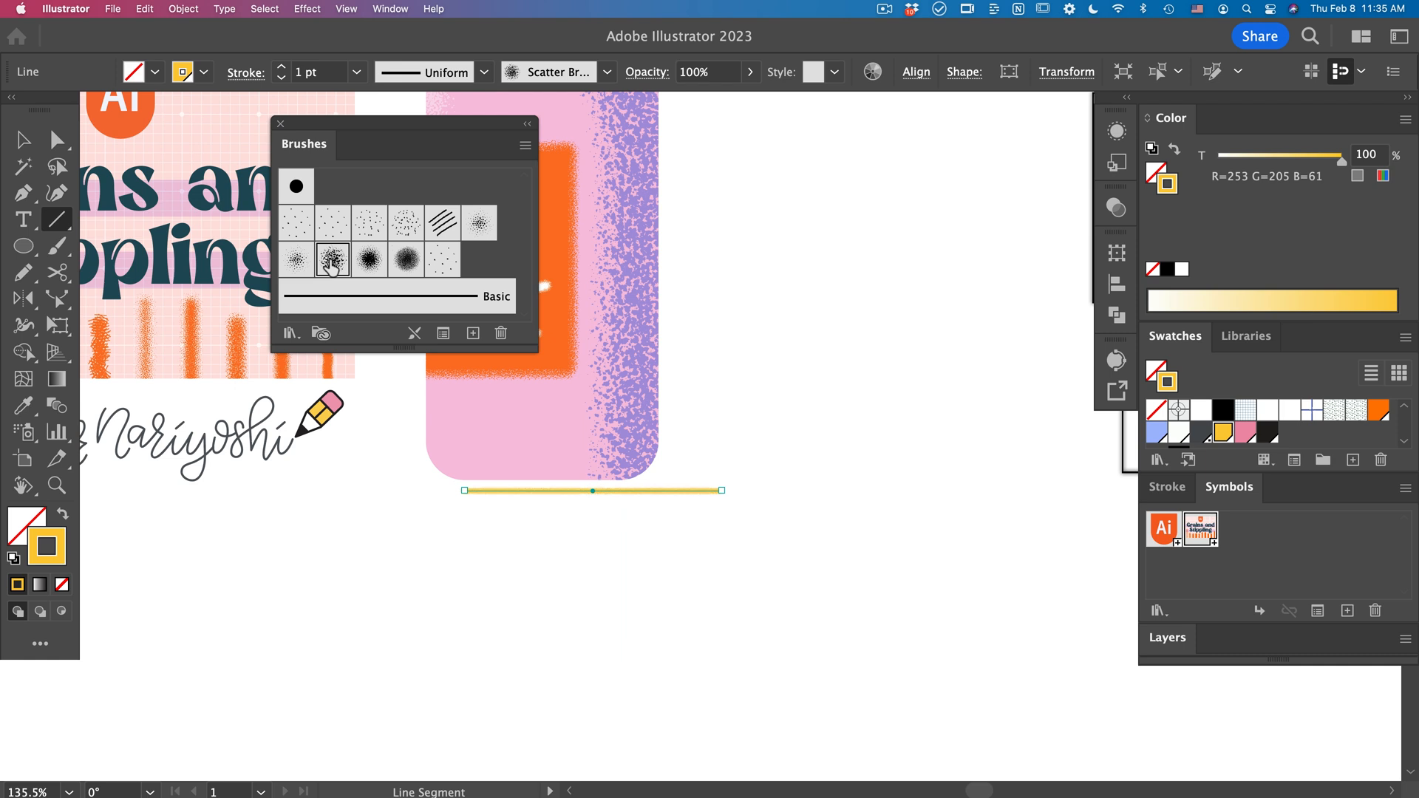
Step: Turn the line under the bottle into a 16 pt dark grey stippled ground shadow
{"action": "left_click", "coordinate": [356, 71]}
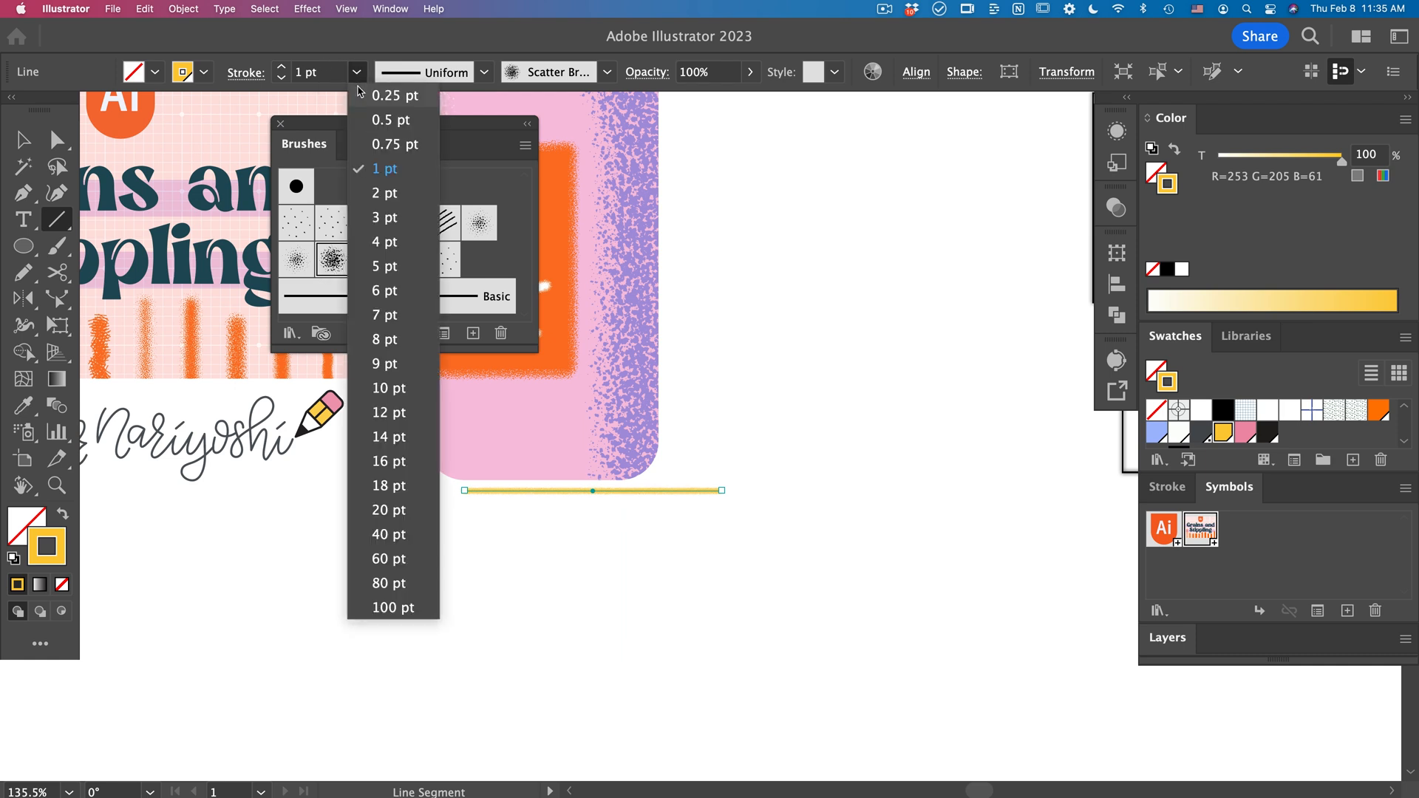
{"action": "left_click", "coordinate": [389, 461]}
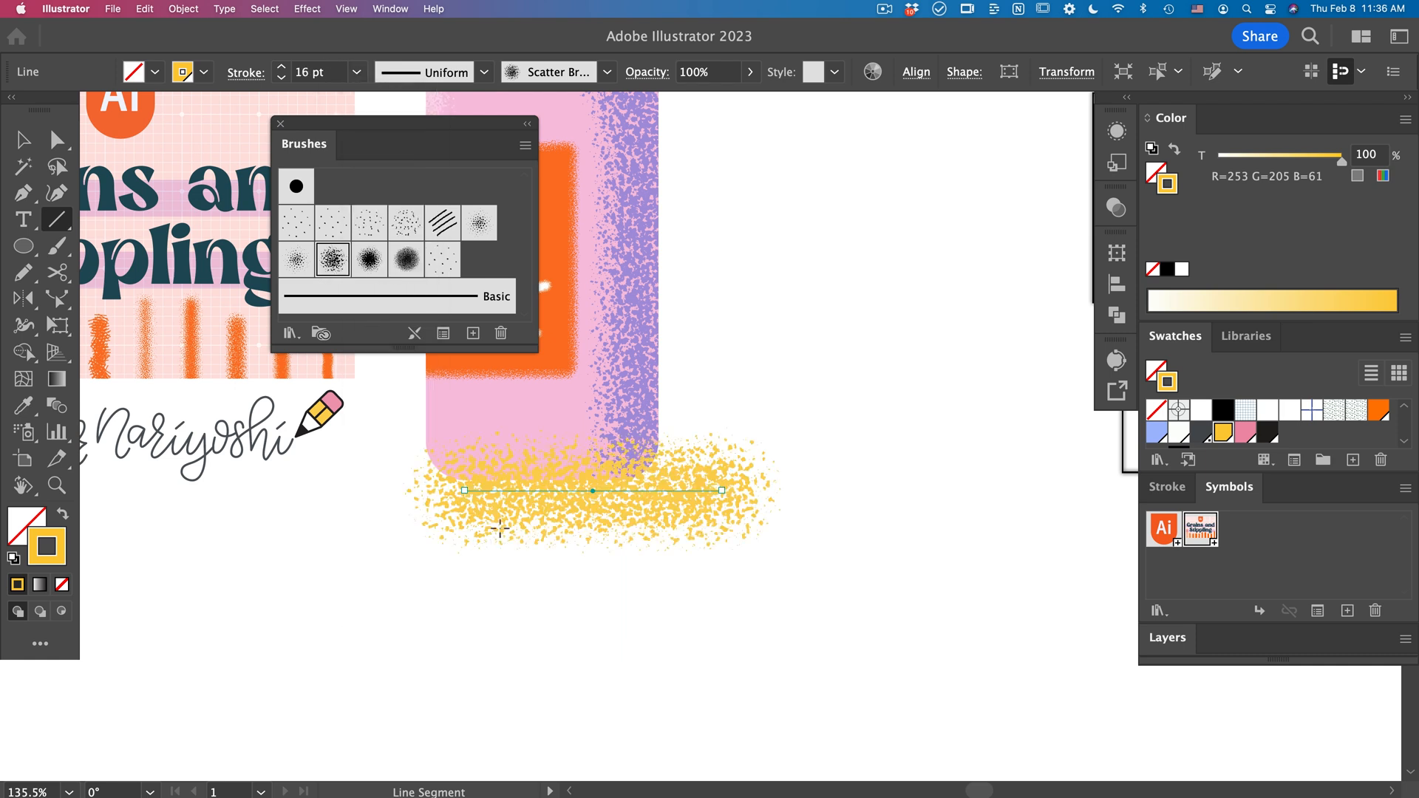
{"action": "left_click", "coordinate": [730, 579]}
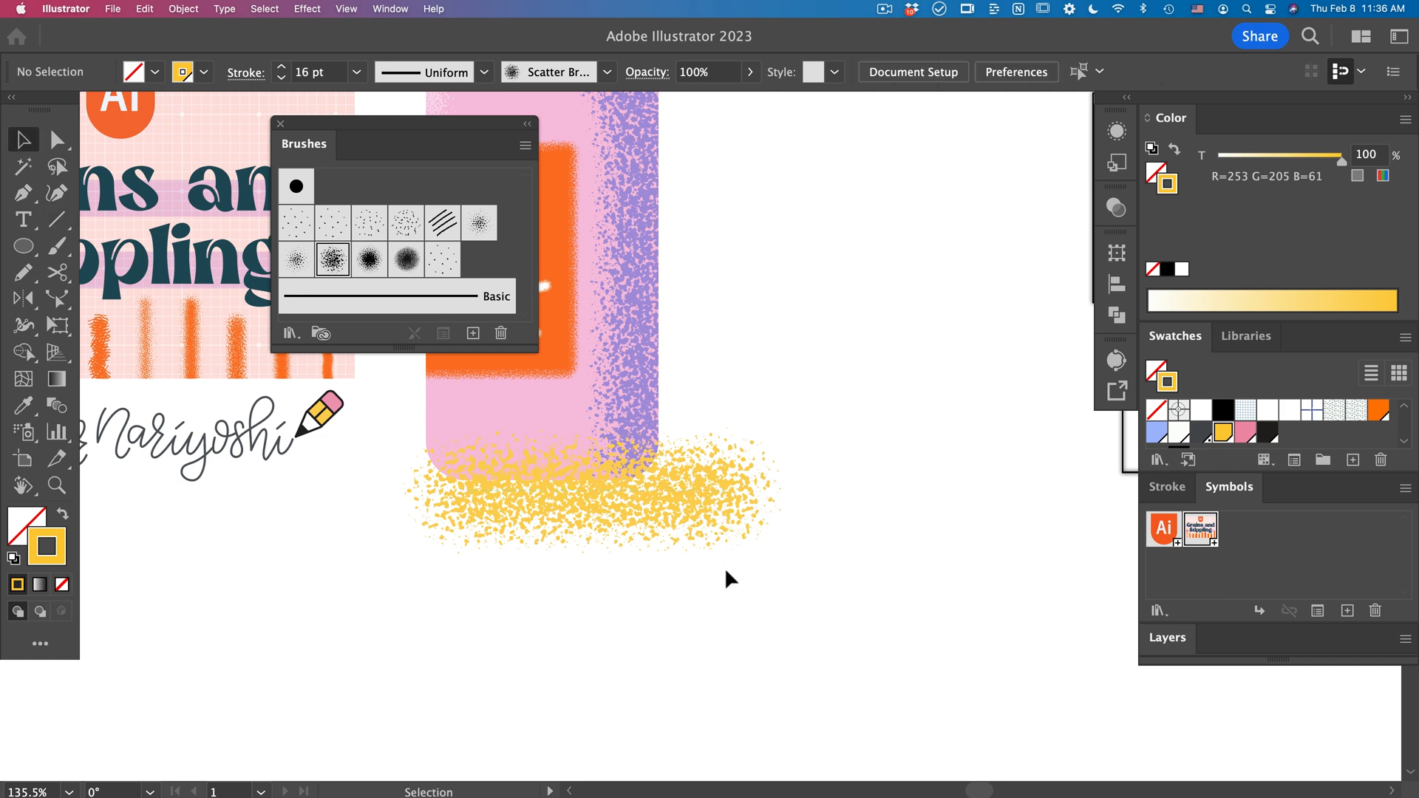
{"action": "left_click", "coordinate": [597, 482]}
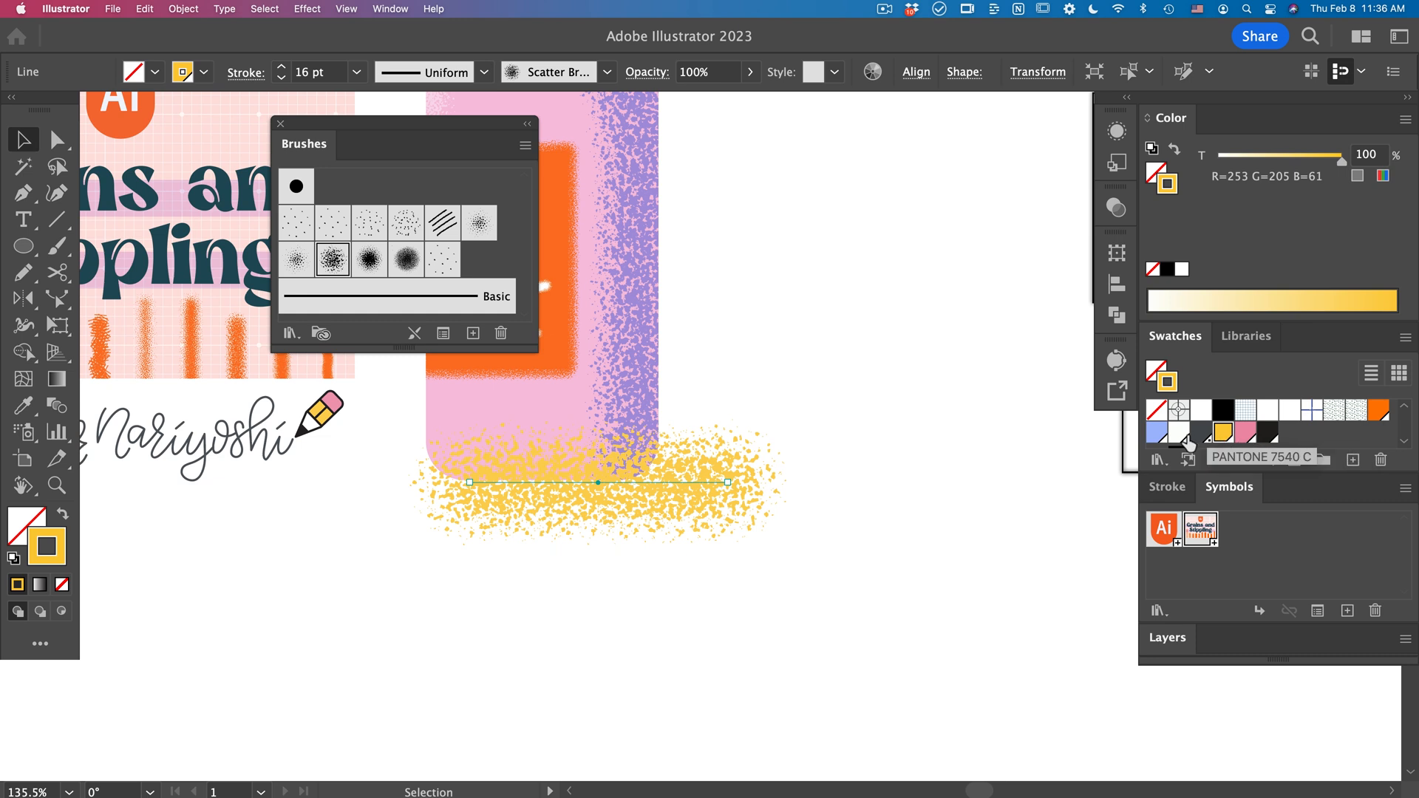
{"action": "left_click", "coordinate": [1205, 435]}
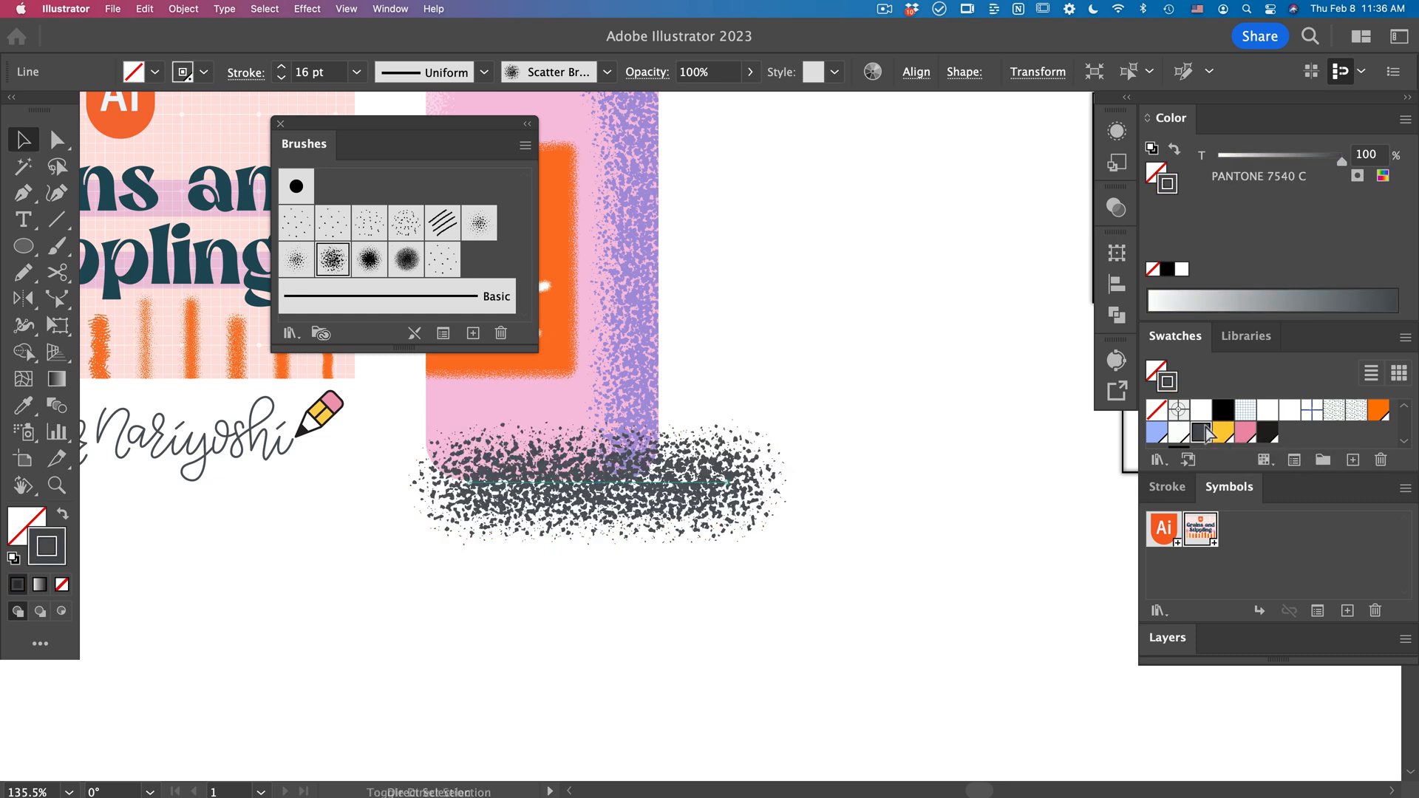